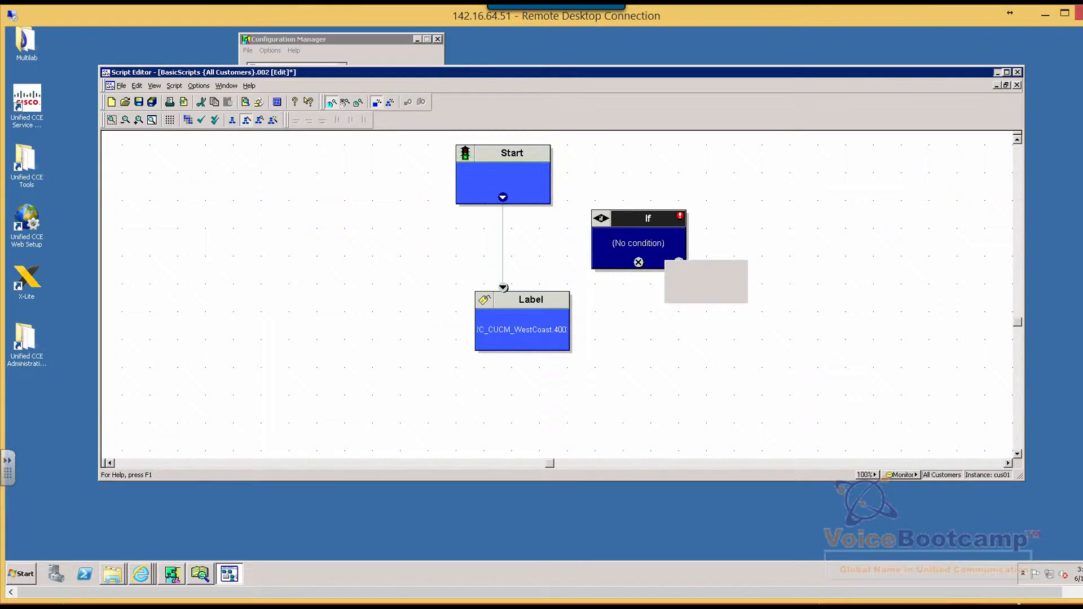
Minimize the Script Editor and Configuration Manager windows to clear the desktop.
click(1007, 72)
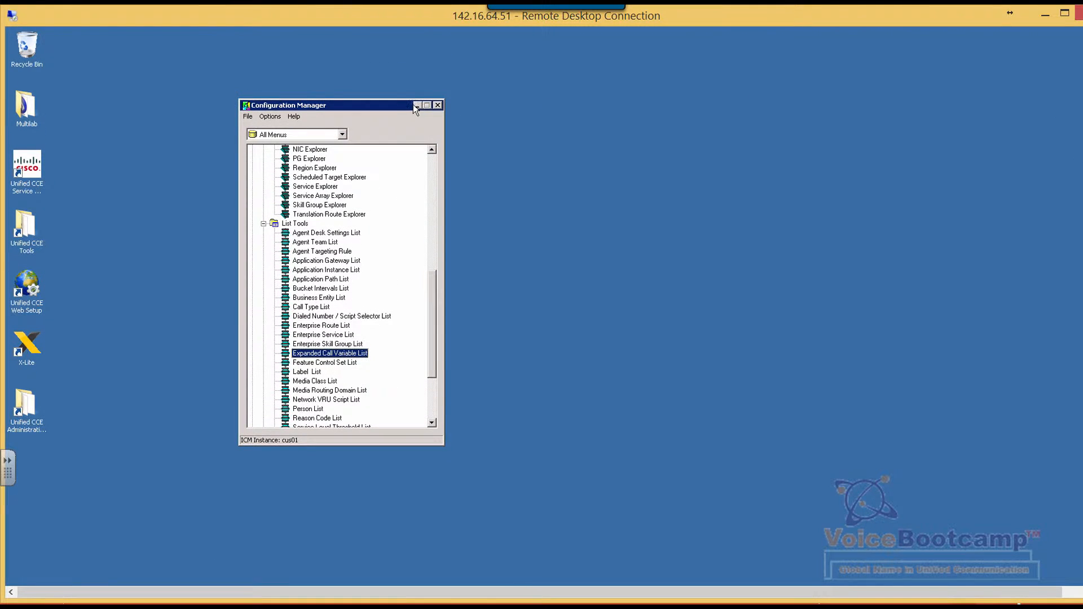
click(437, 105)
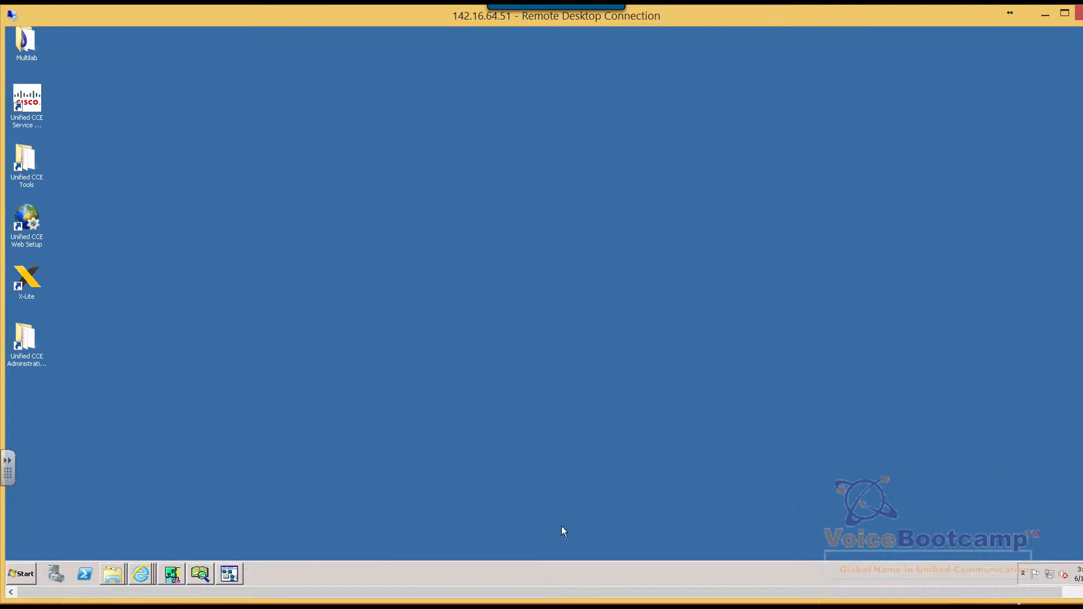
mouse_move(163, 572)
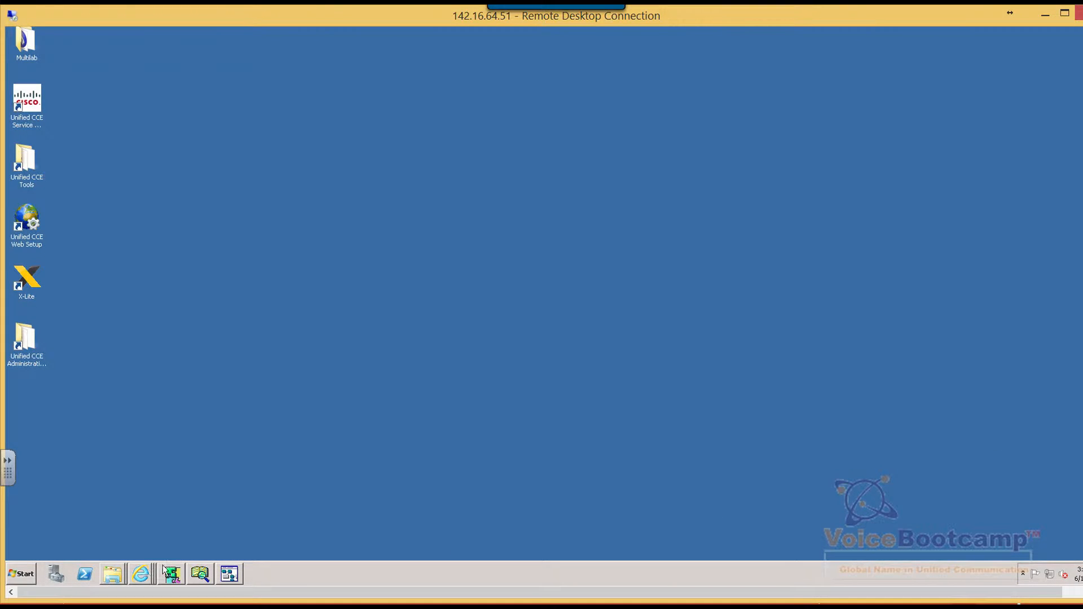
mouse_move(140, 573)
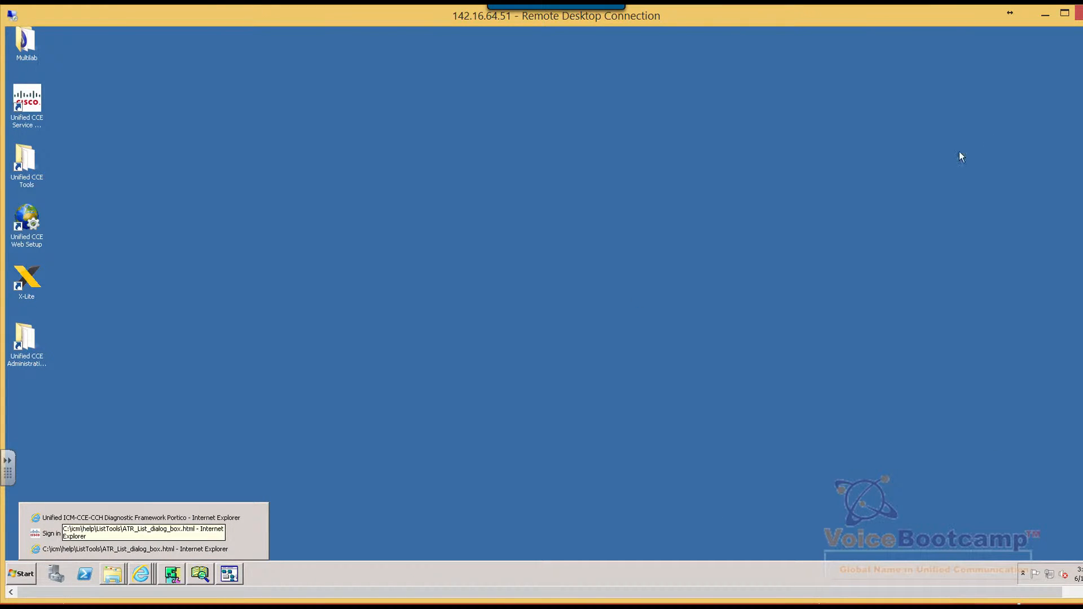
click(52, 533)
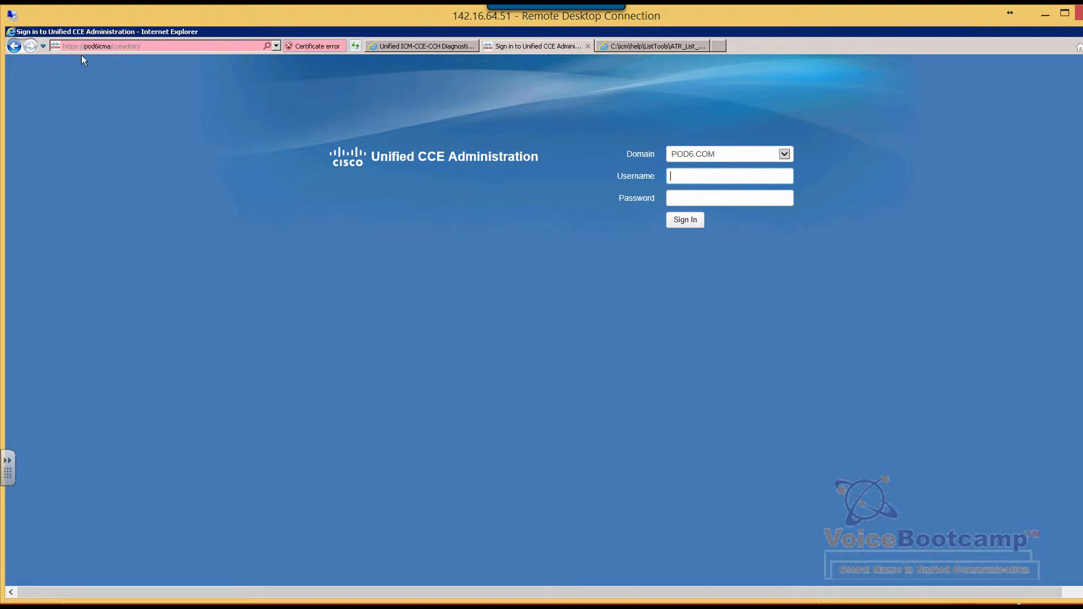
click(101, 46)
text(https://142.13.)
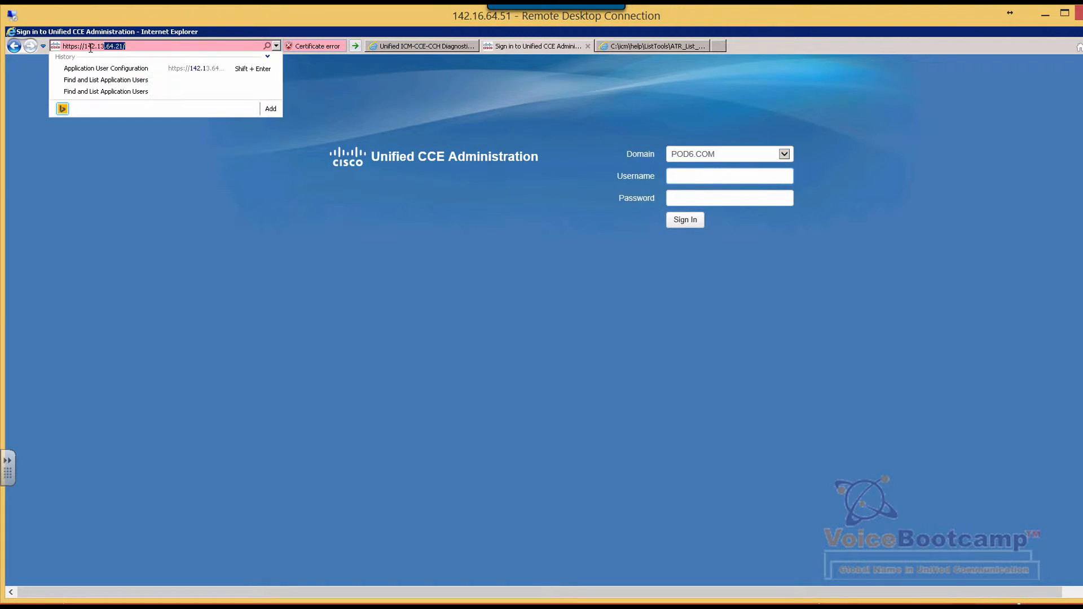
key(Backspace)
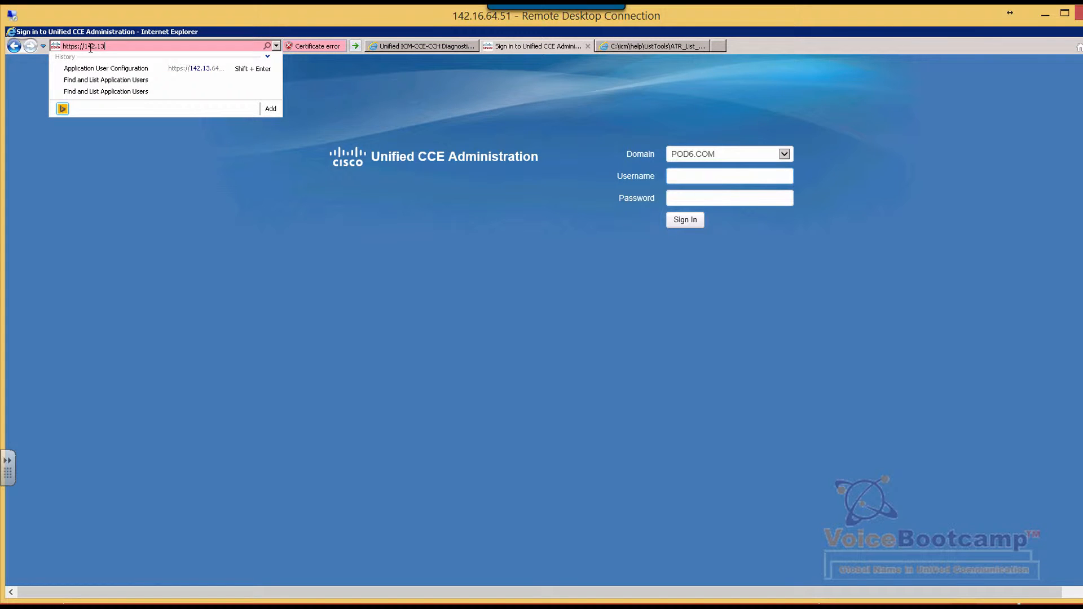
key(Backspace)
text(6.64.52:9443/oamp)
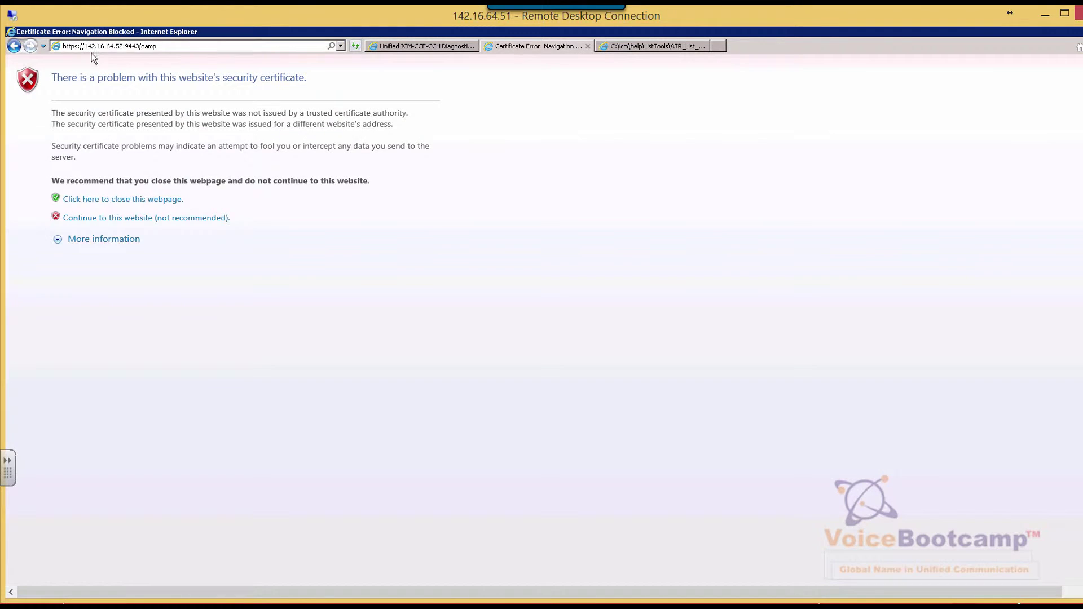
mouse_move(108, 221)
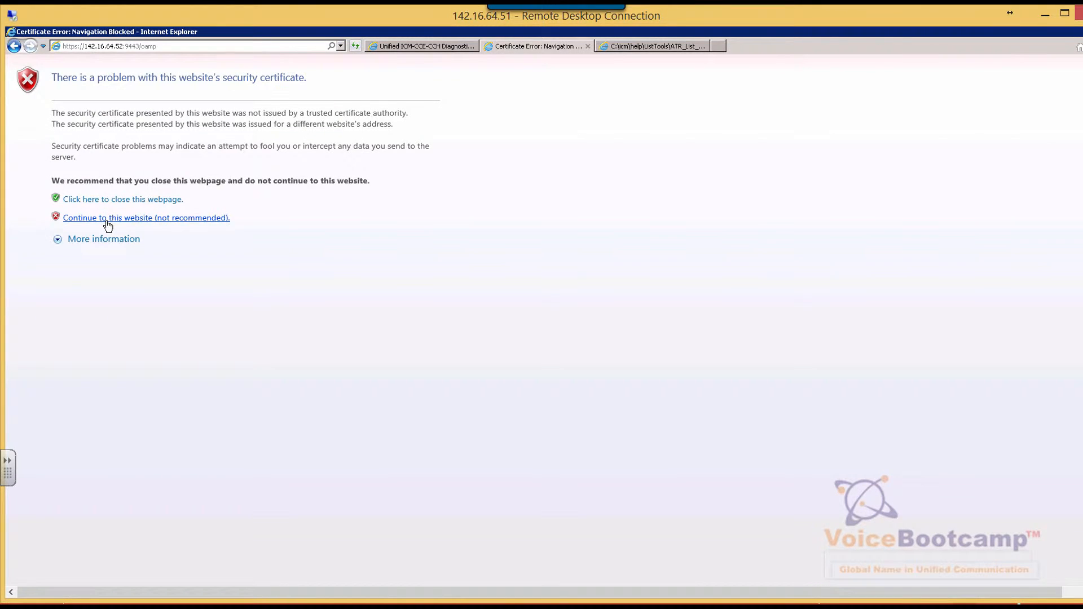
Continue past the certificate warning and log in as administrator.
click(145, 217)
text(a)
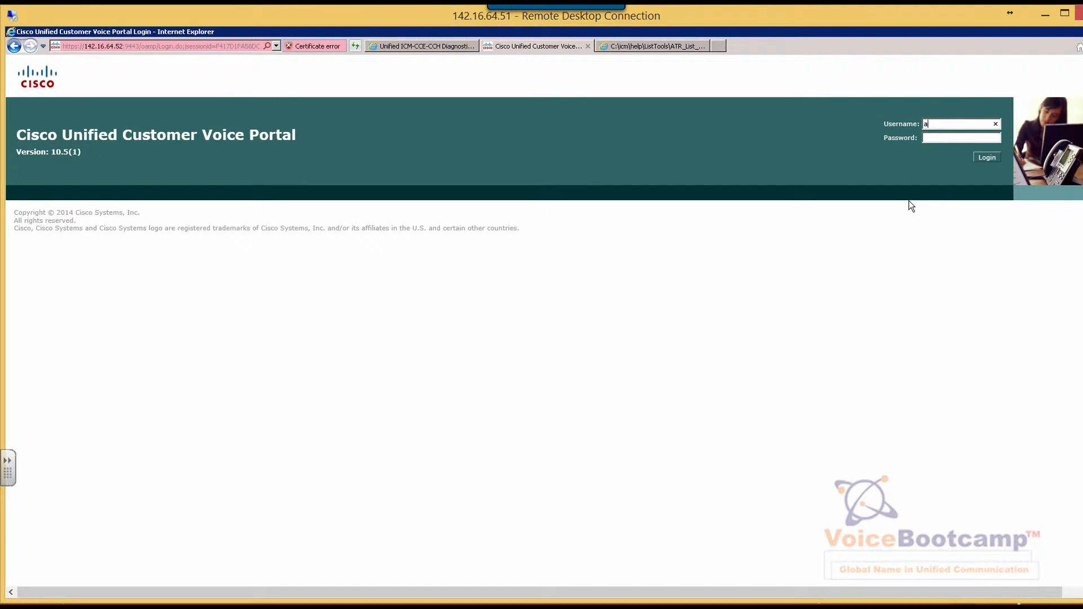
text(dministrator)
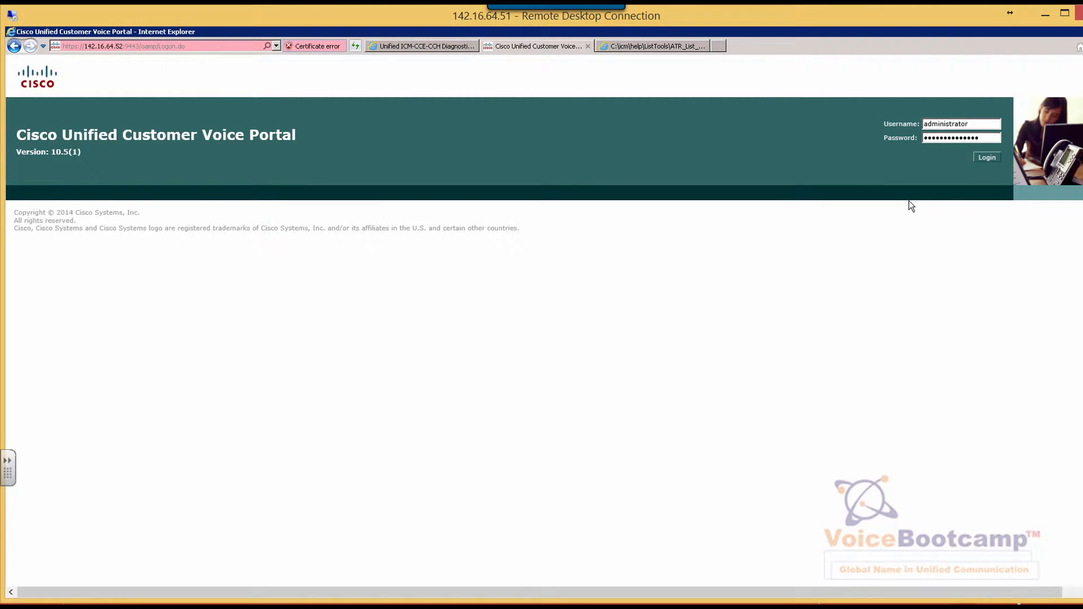
click(985, 156)
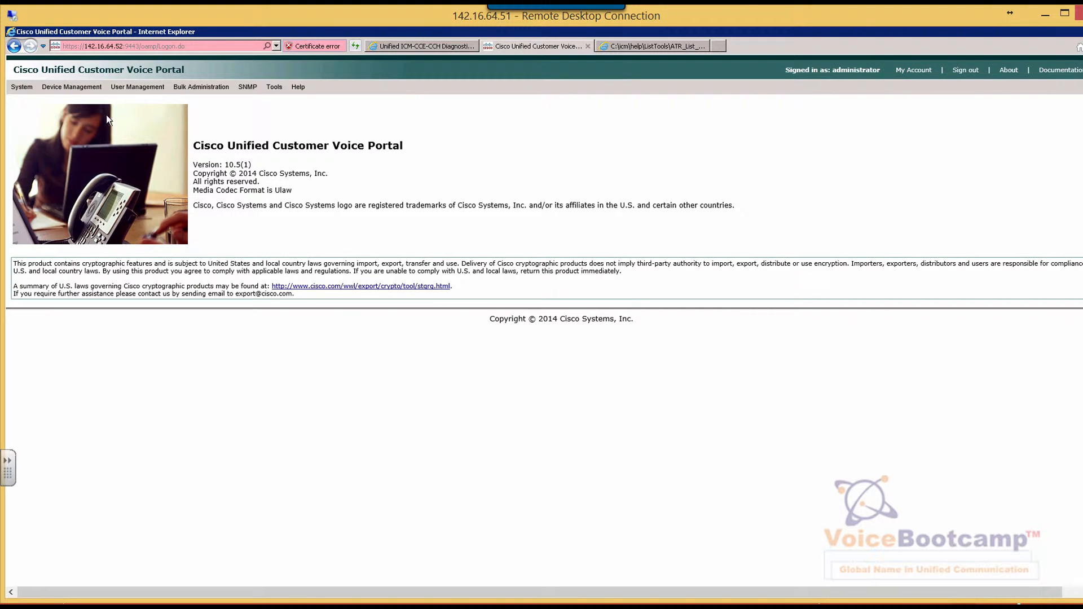
mouse_move(19, 101)
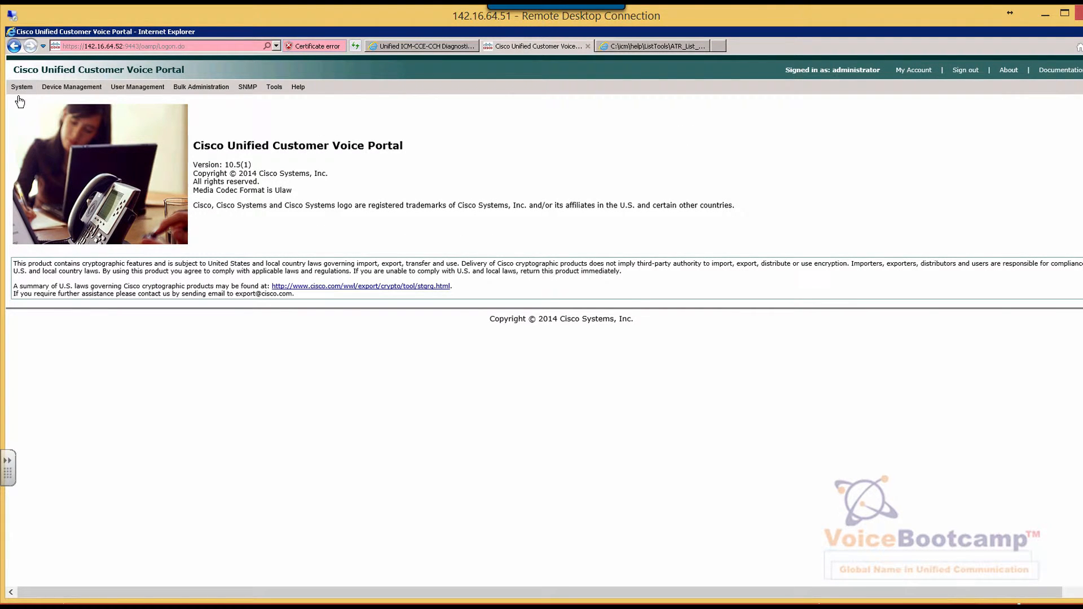
mouse_move(531, 191)
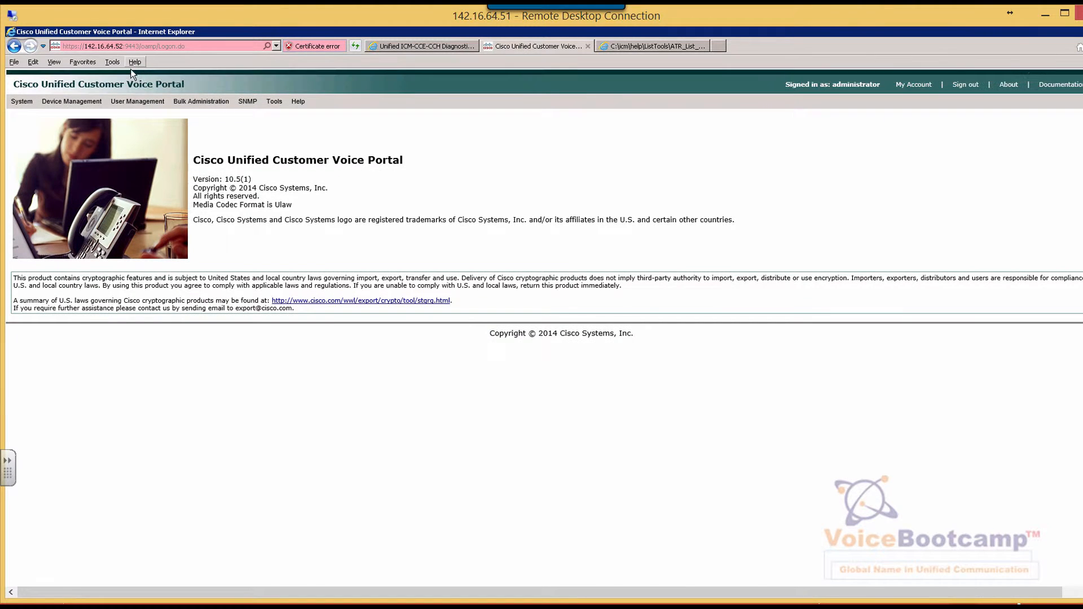
Add 142.16.64.52 to Internet Explorer's Compatibility View settings.
click(112, 61)
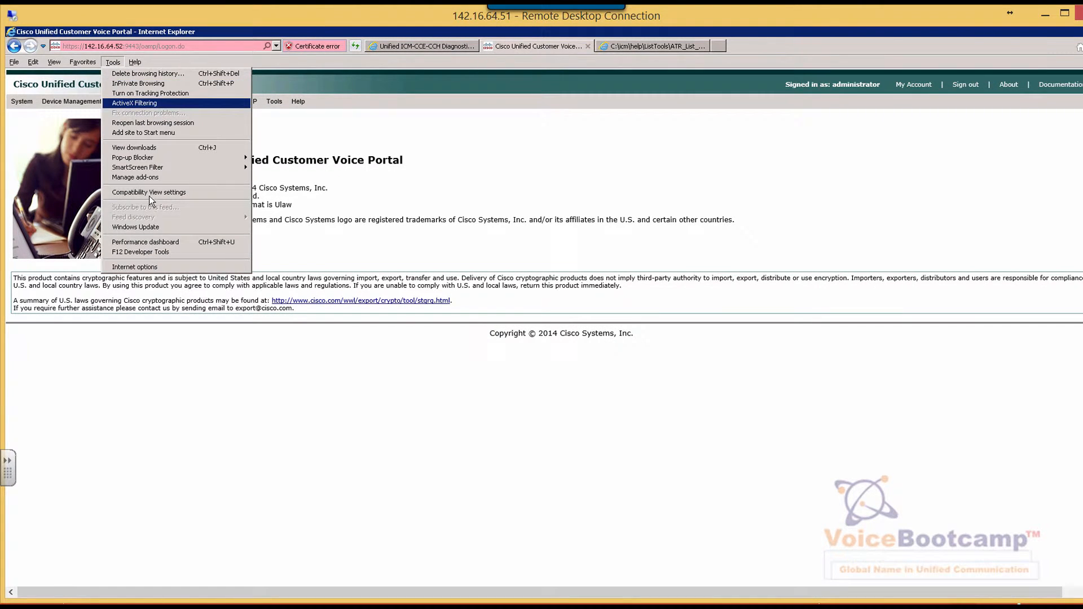
click(148, 191)
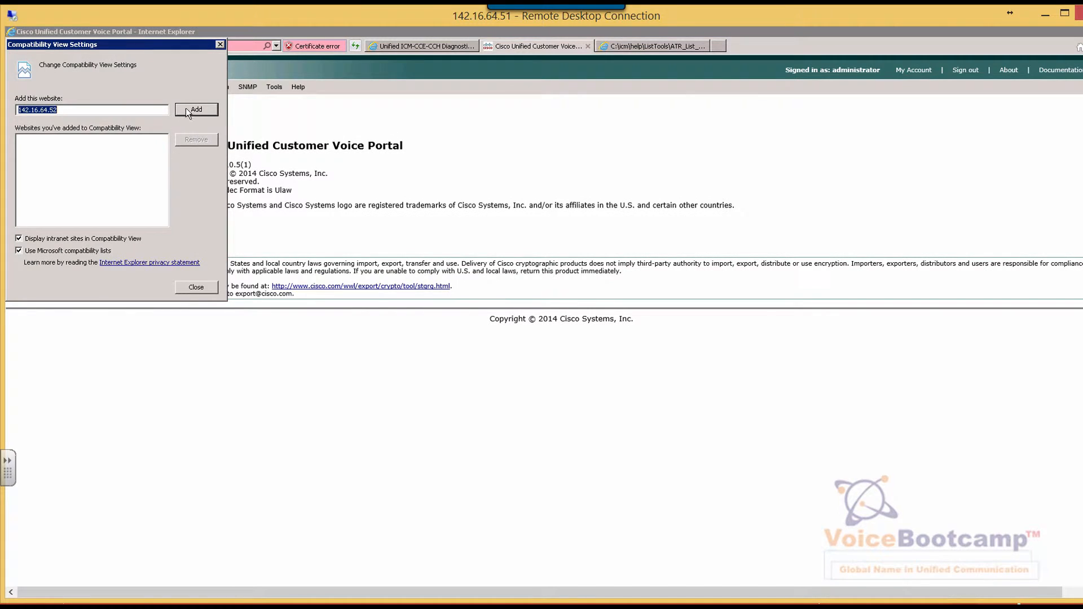
click(196, 109)
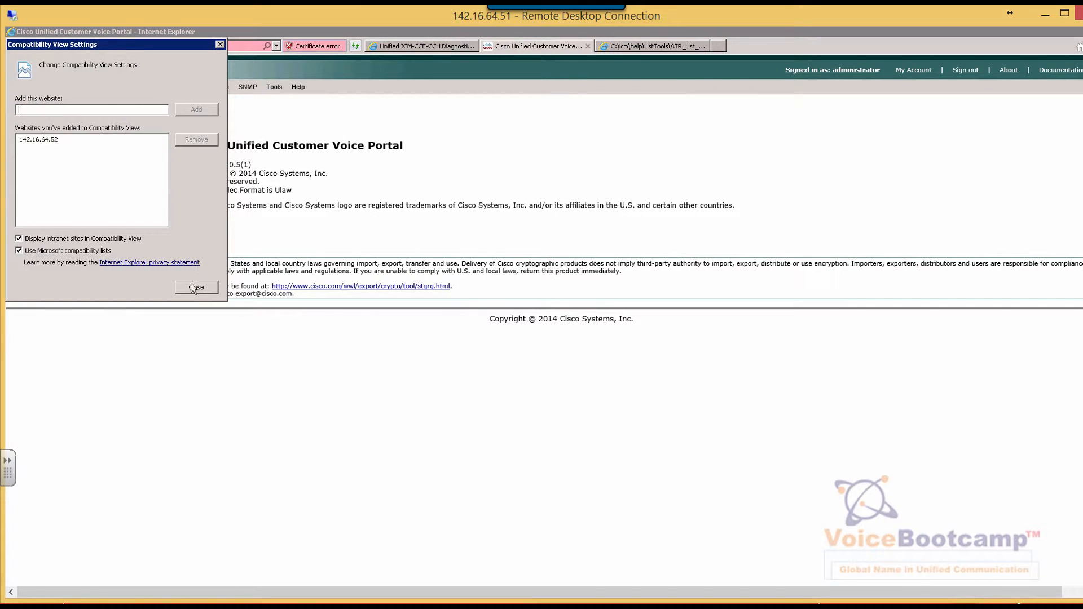
click(196, 287)
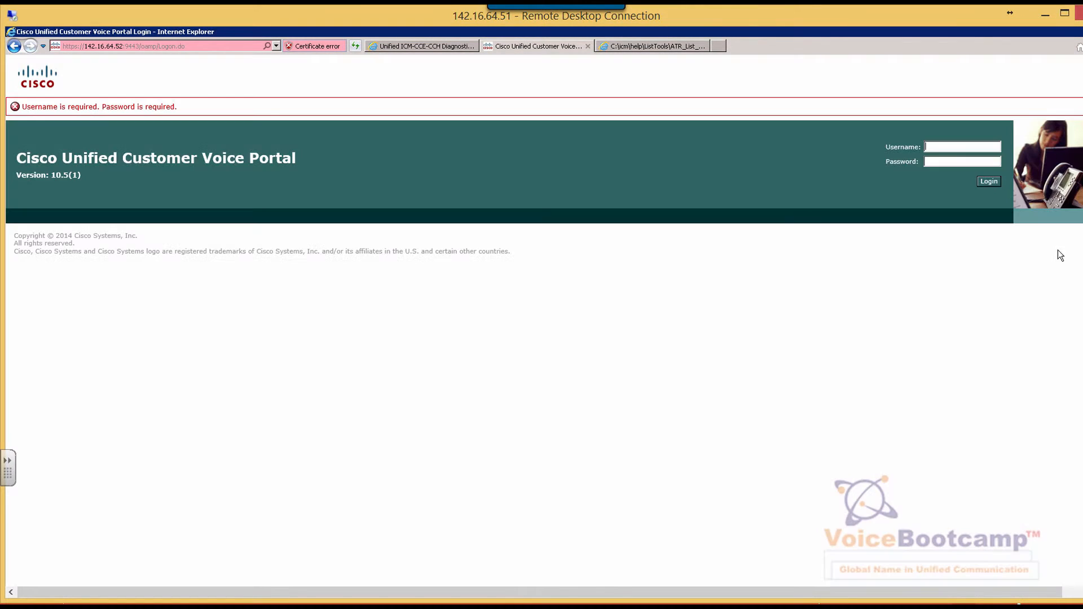
Log back in as admin and open the System menu.
text(administrator)
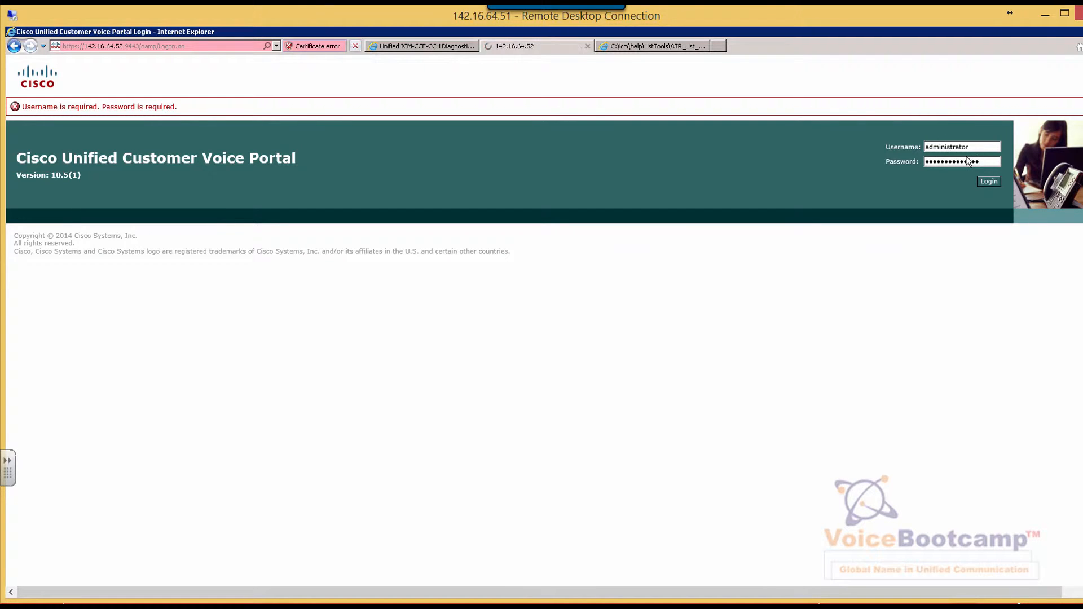
click(987, 181)
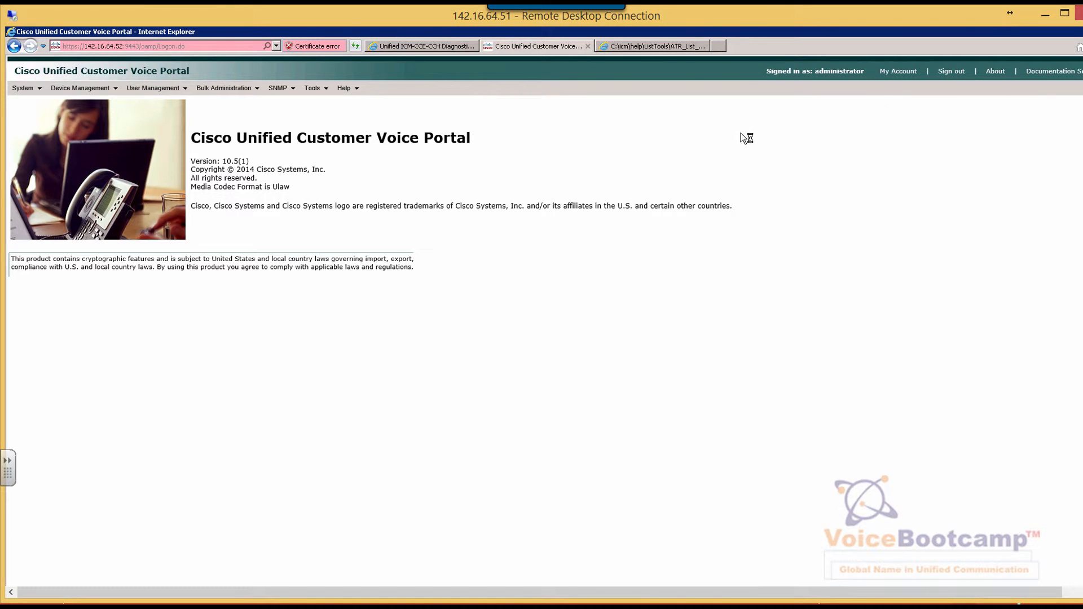
click(22, 88)
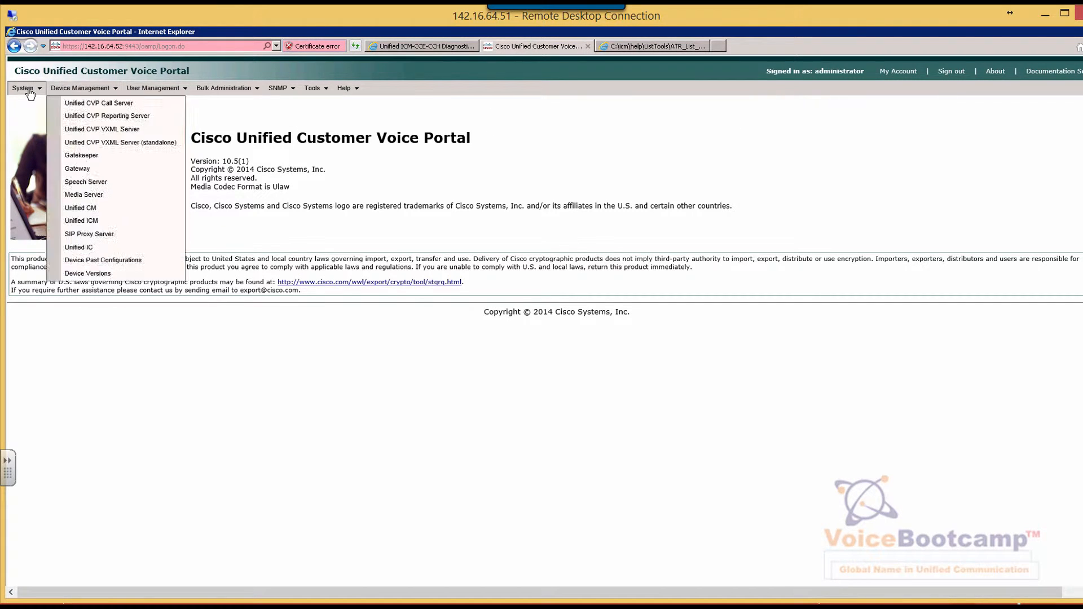
click(22, 88)
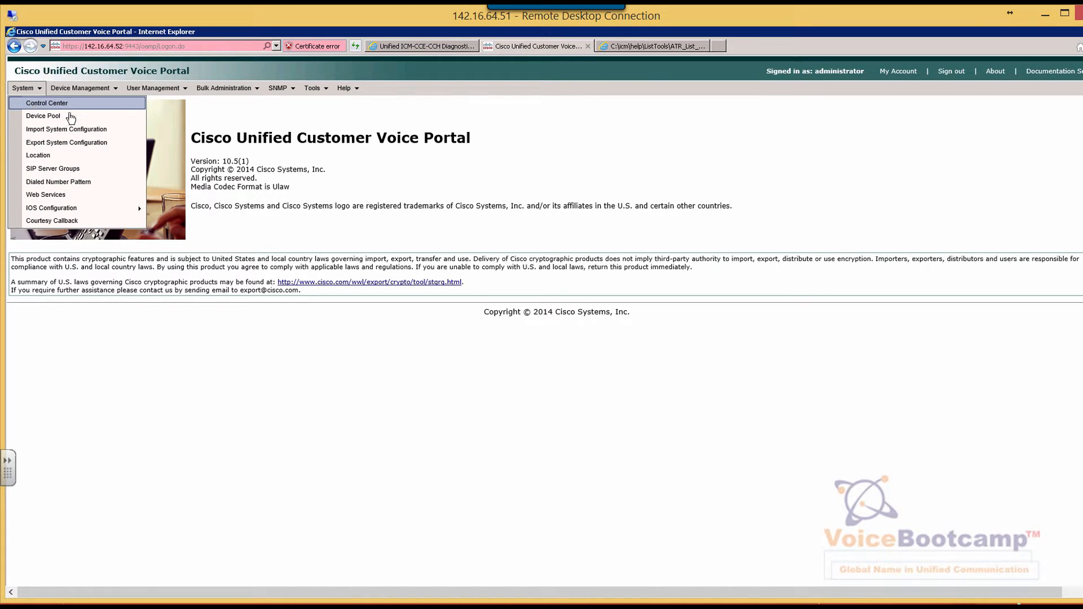
click(46, 102)
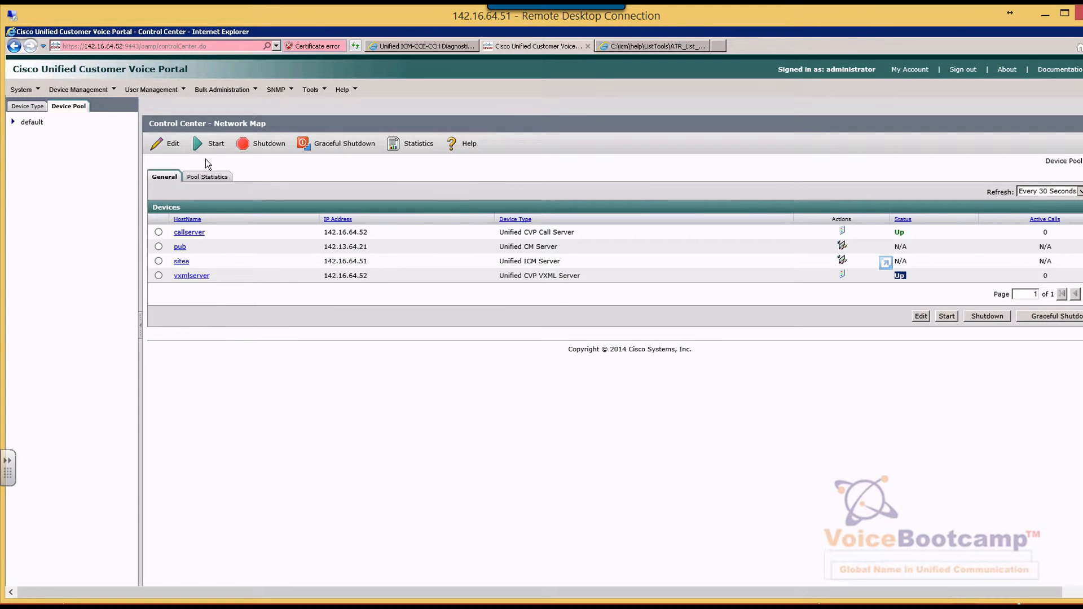
click(78, 89)
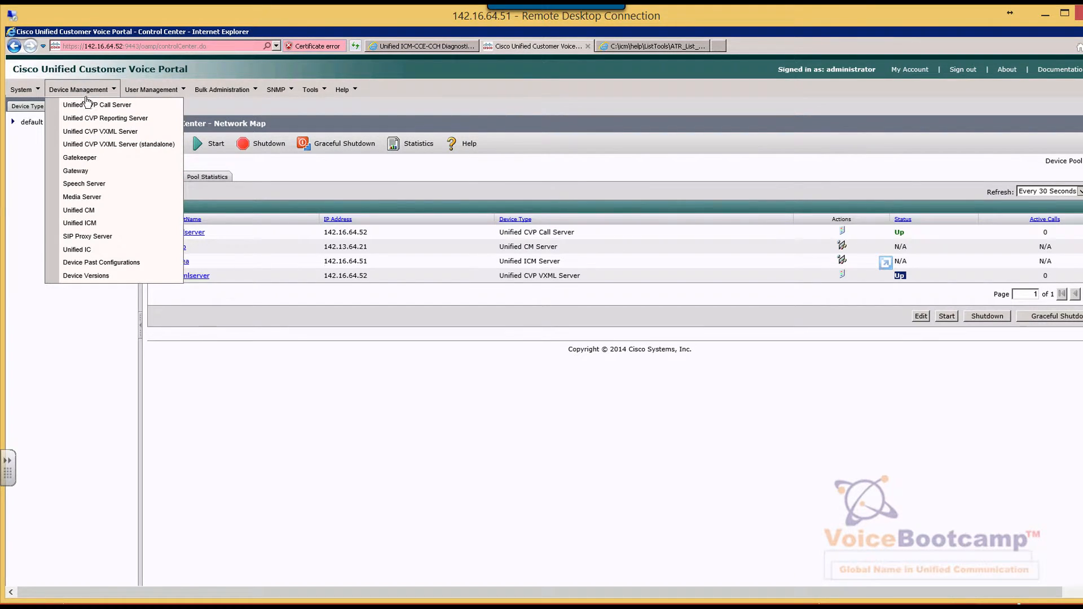
mouse_move(96, 105)
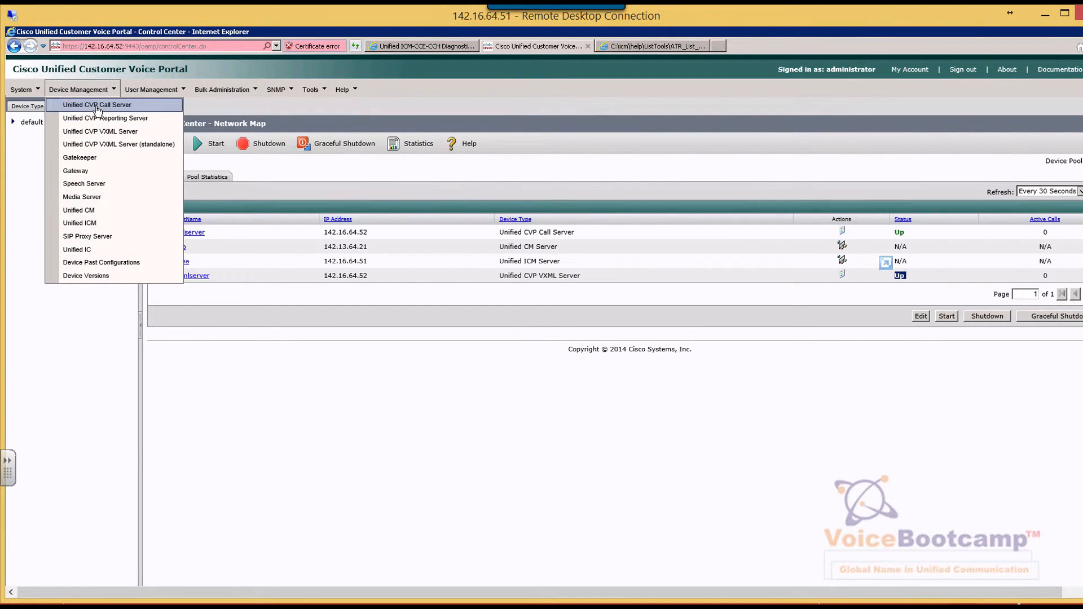
Open the callserver's Call Server configuration, then restore ICM Configuration Manager.
click(96, 104)
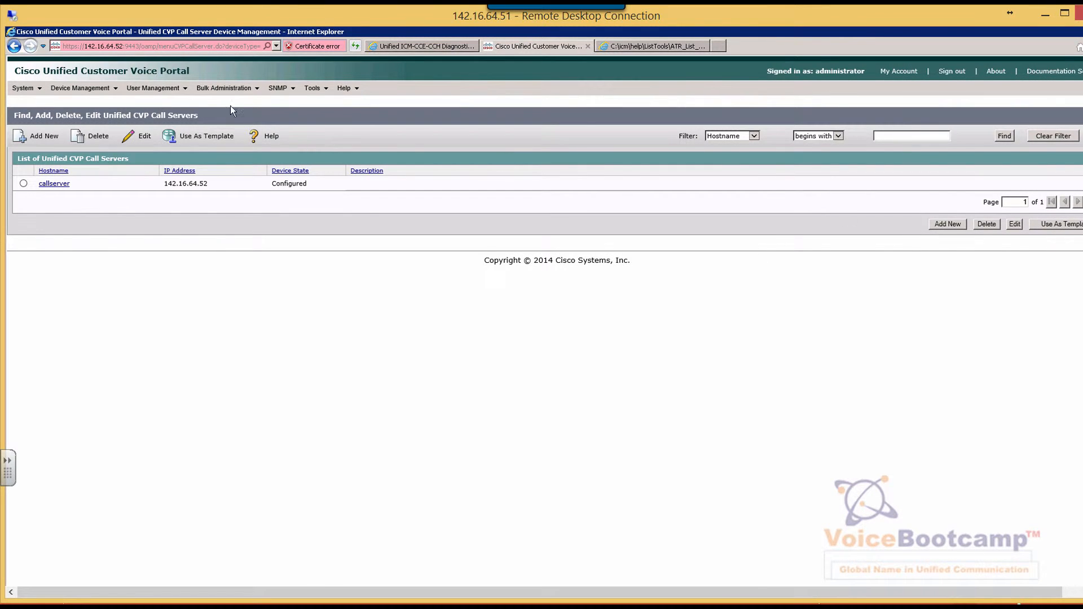
mouse_move(473, 412)
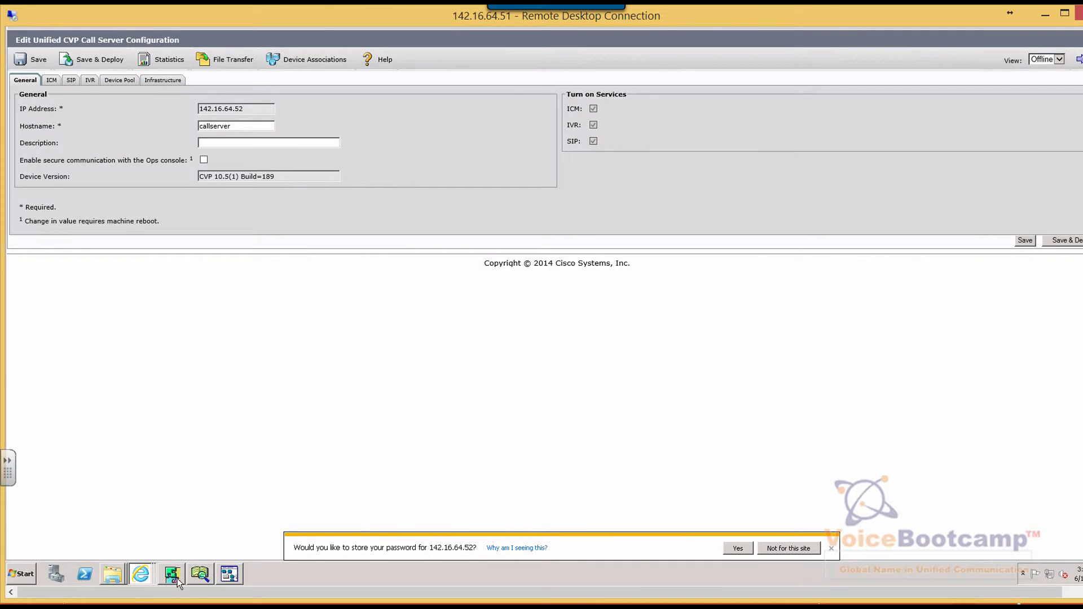
click(172, 573)
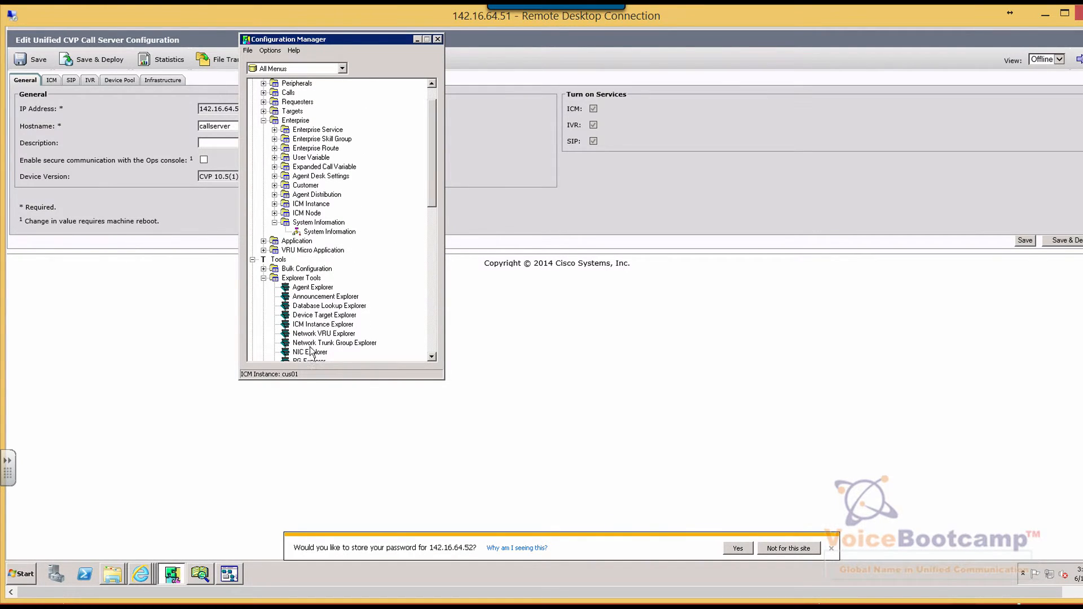
Retrieve network VRUs in Network VRU Explorer and expand CVP_VRU to see label 49999.
click(323, 333)
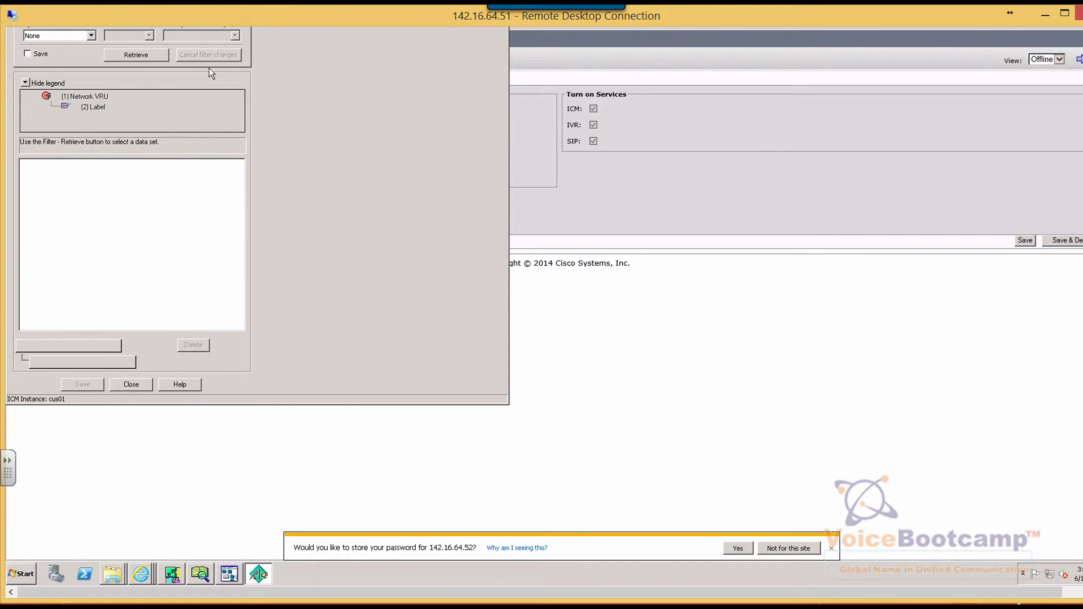
click(136, 55)
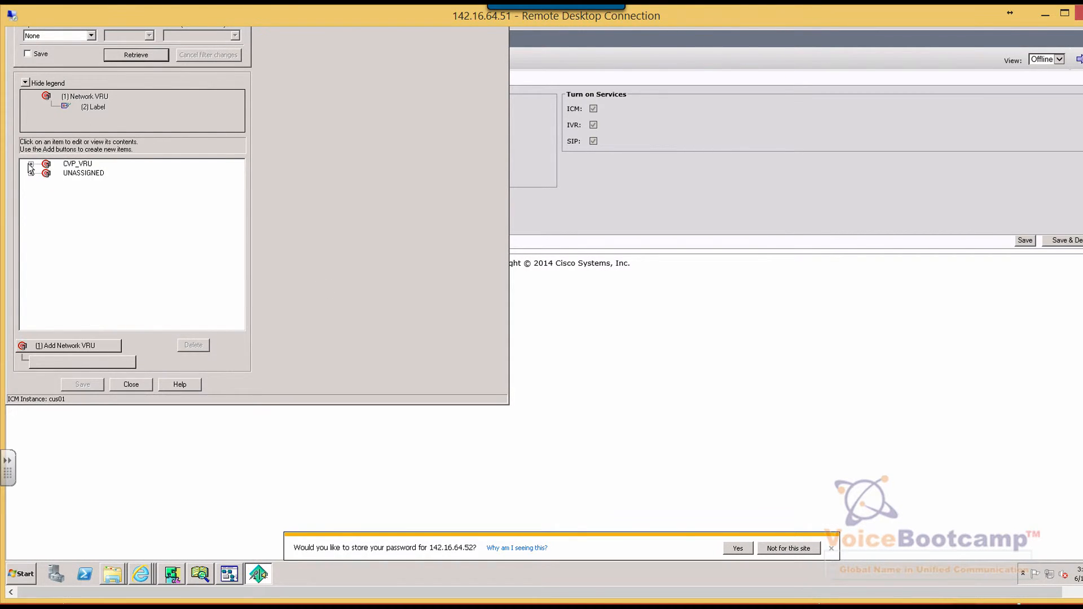
click(31, 164)
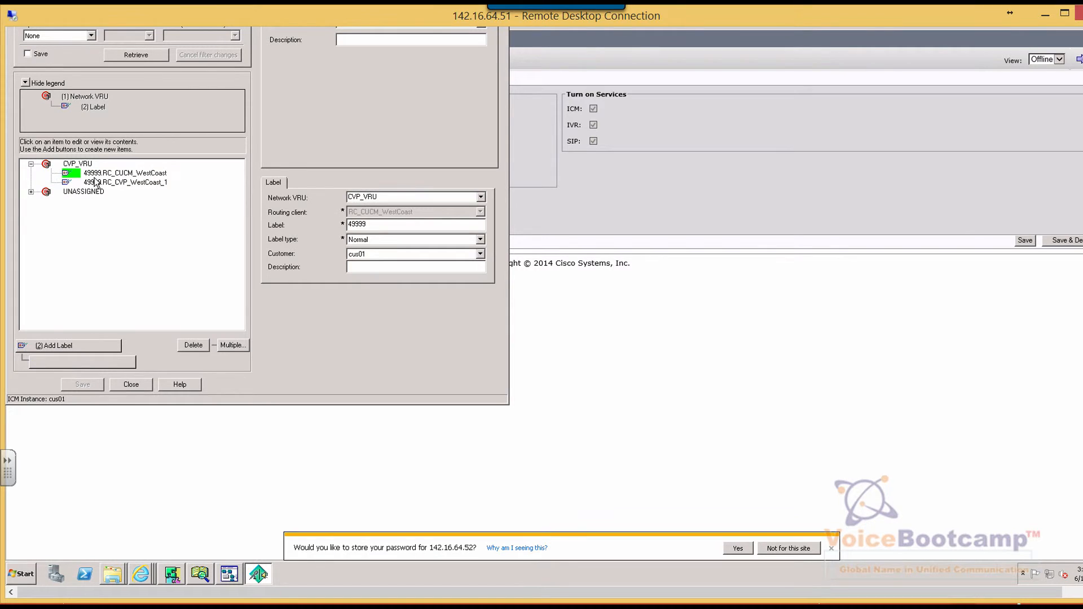
mouse_move(819, 351)
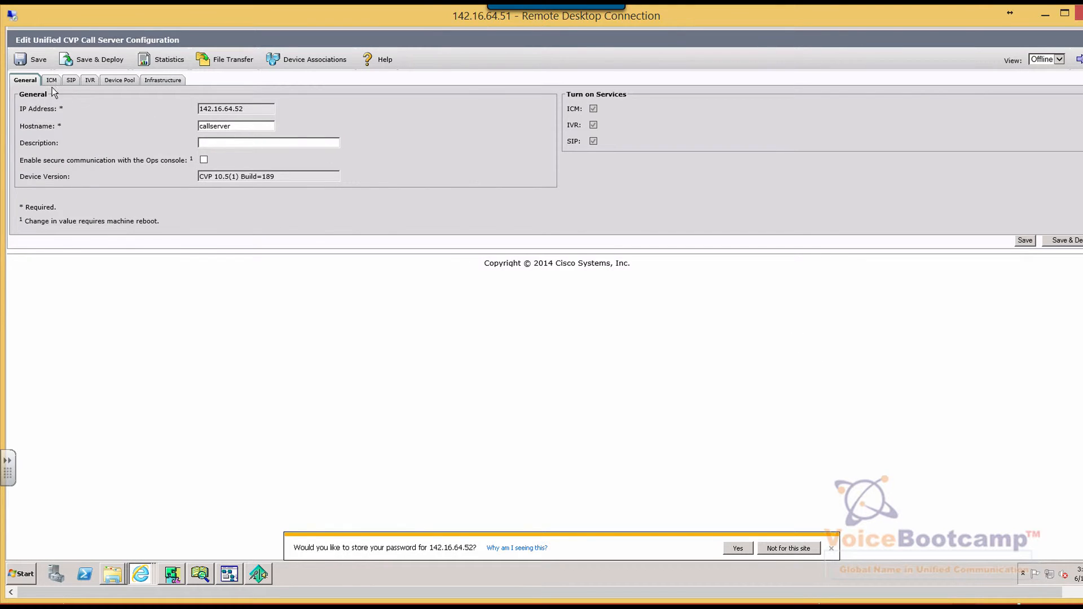
Confirm the callserver's ICM Maximum Length of DNIS is 5.
click(49, 80)
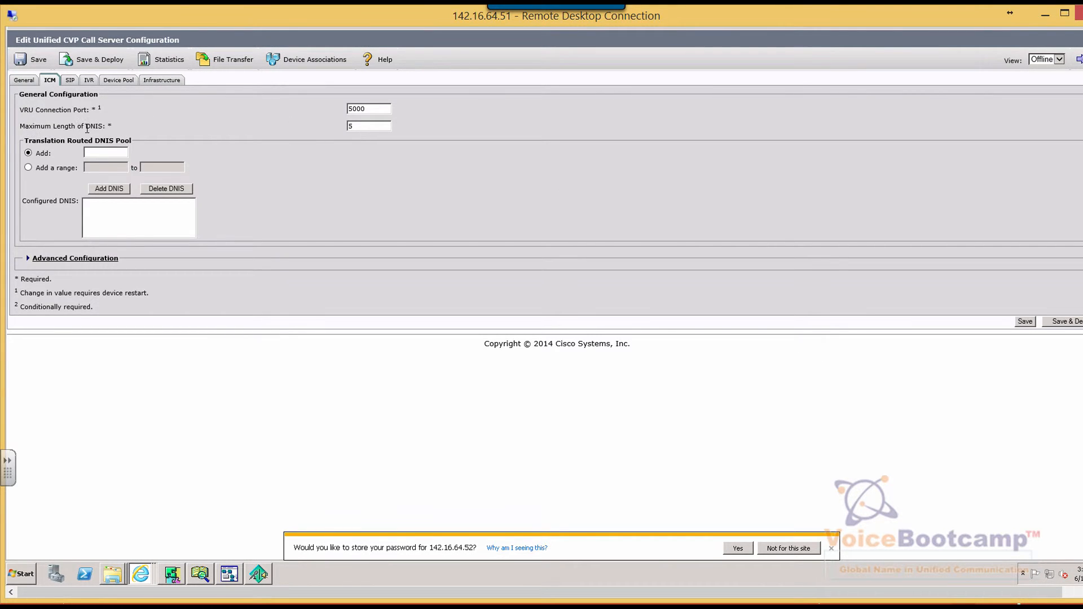
mouse_move(327, 131)
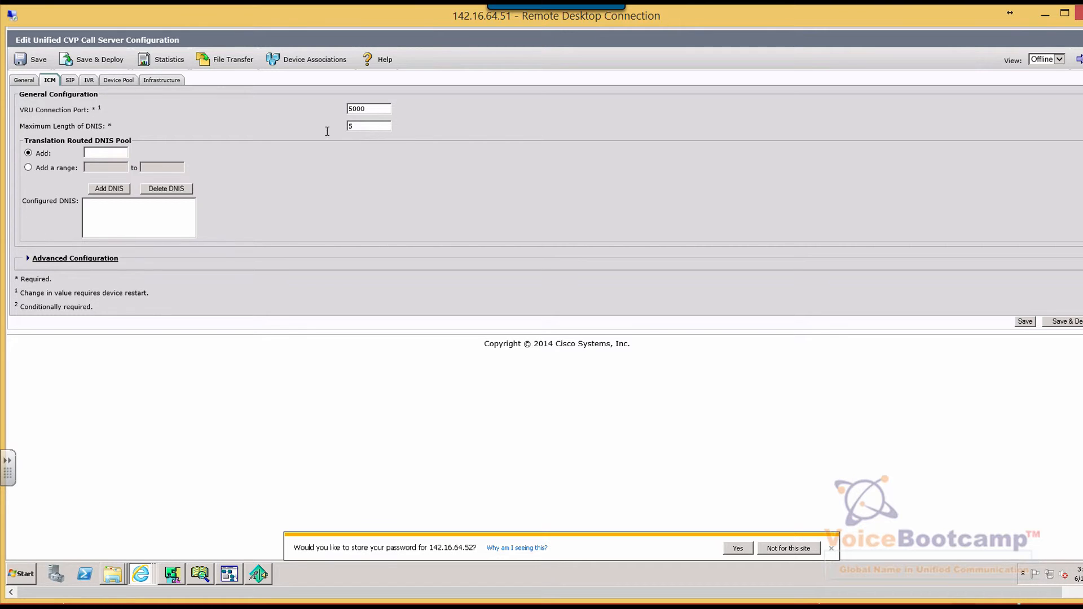
click(368, 126)
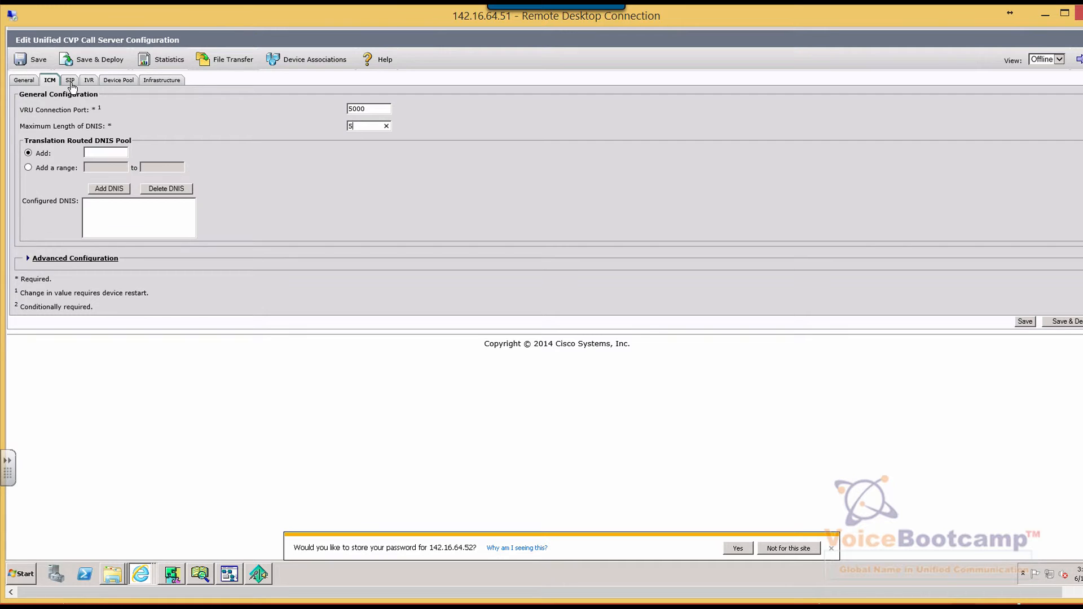
Open the SIP tab and select the 49999> route to 142.106.64.254.
click(68, 80)
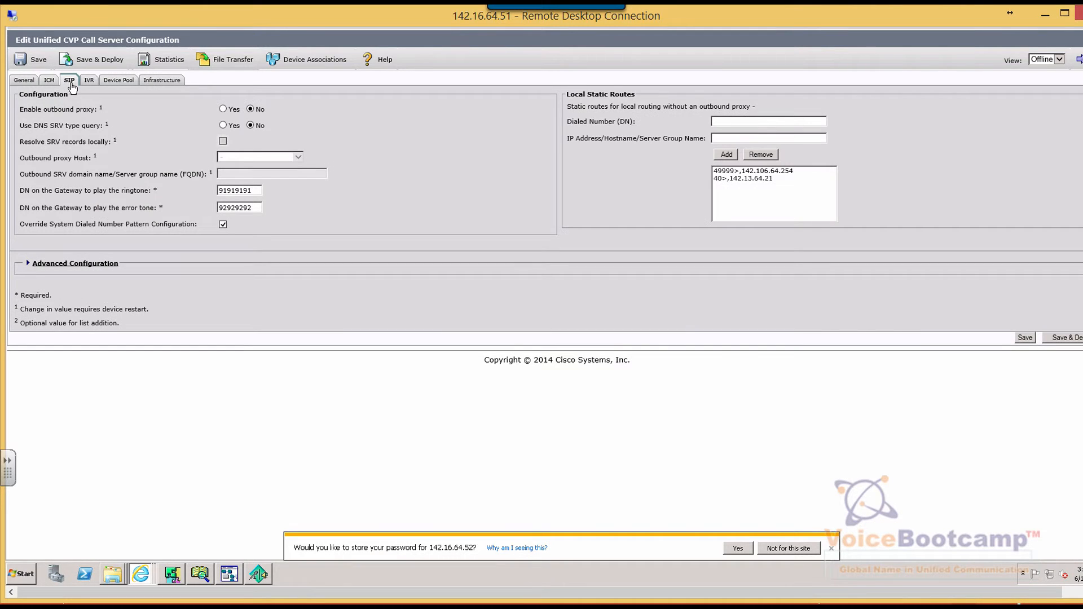
mouse_move(624, 99)
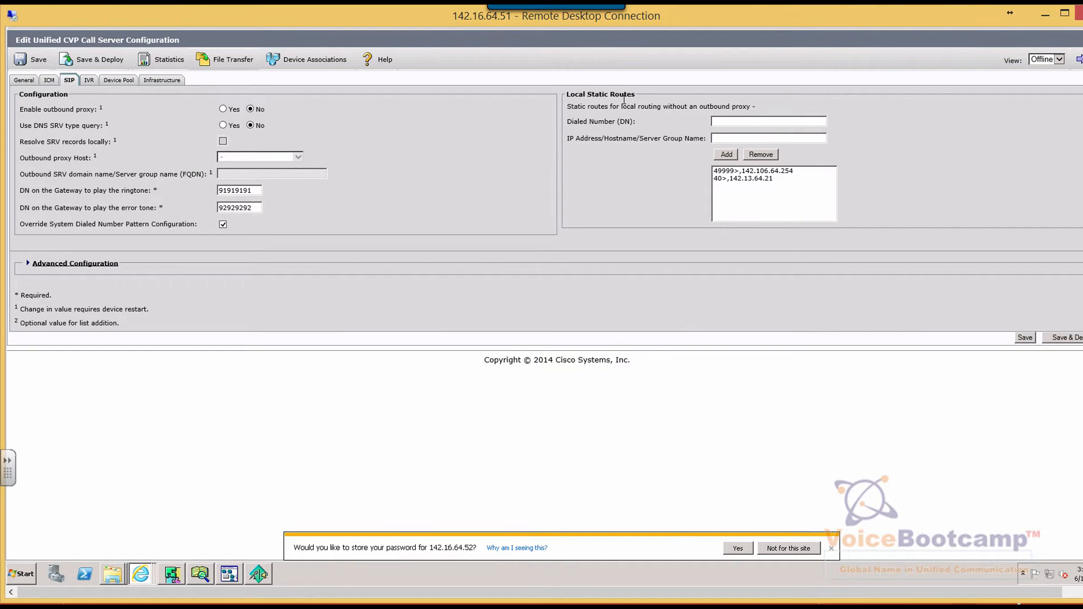
mouse_move(730, 177)
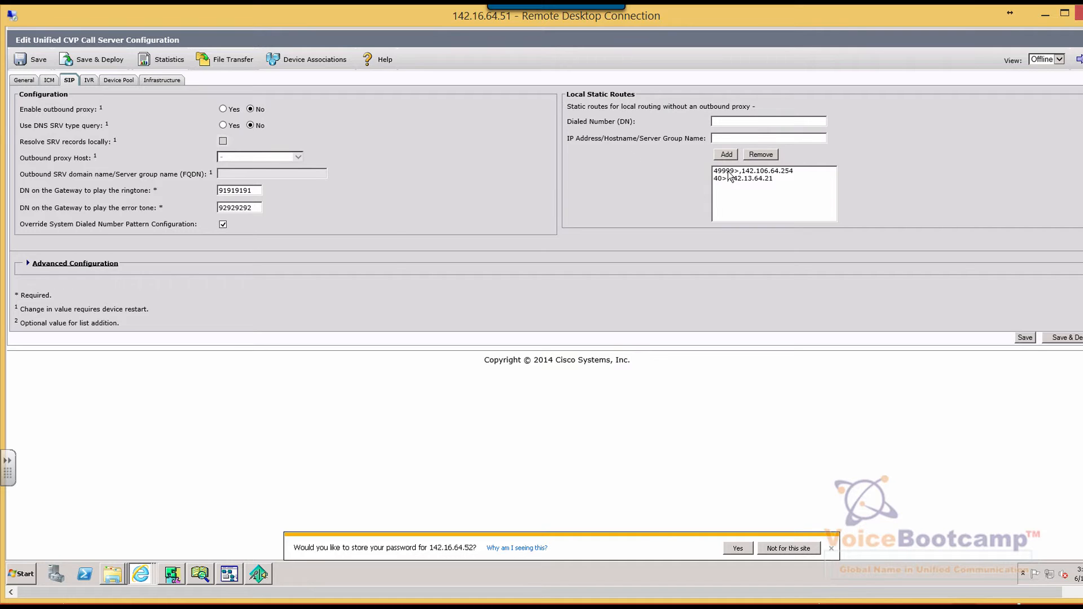
click(752, 171)
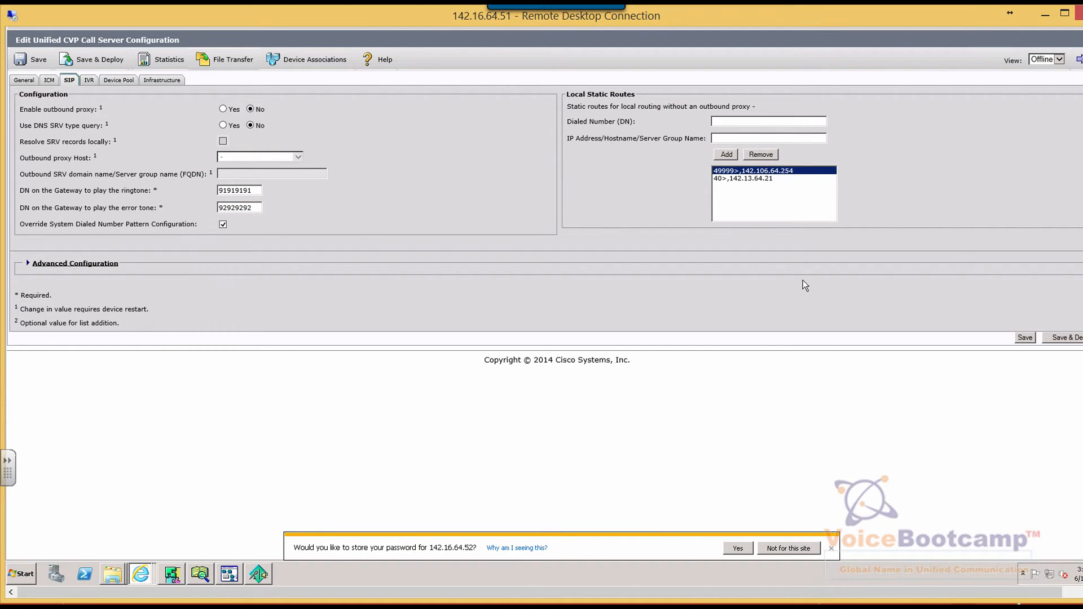
mouse_move(793, 283)
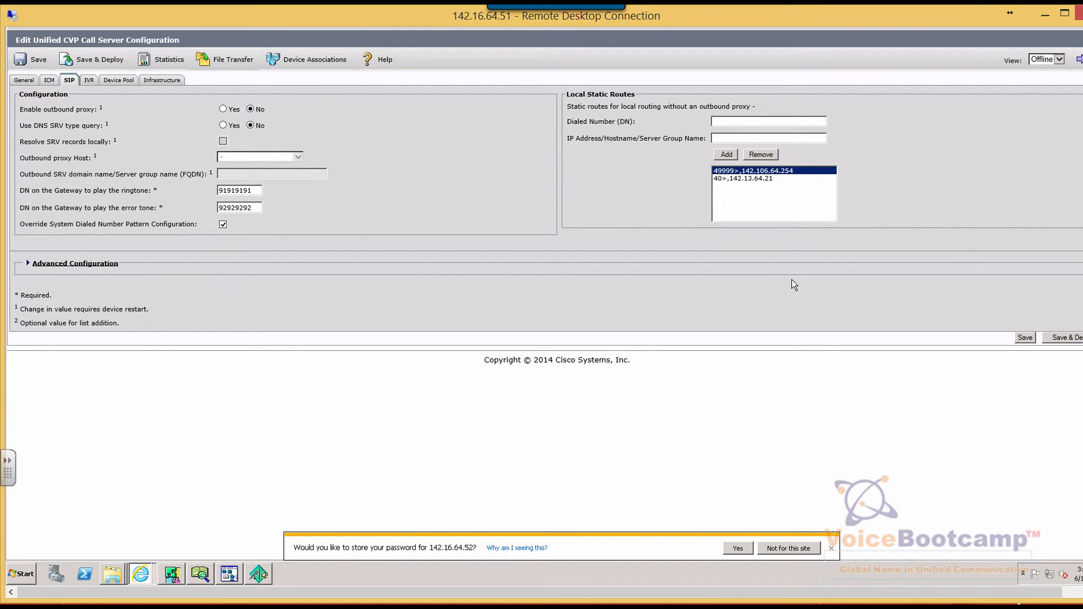
mouse_move(756, 209)
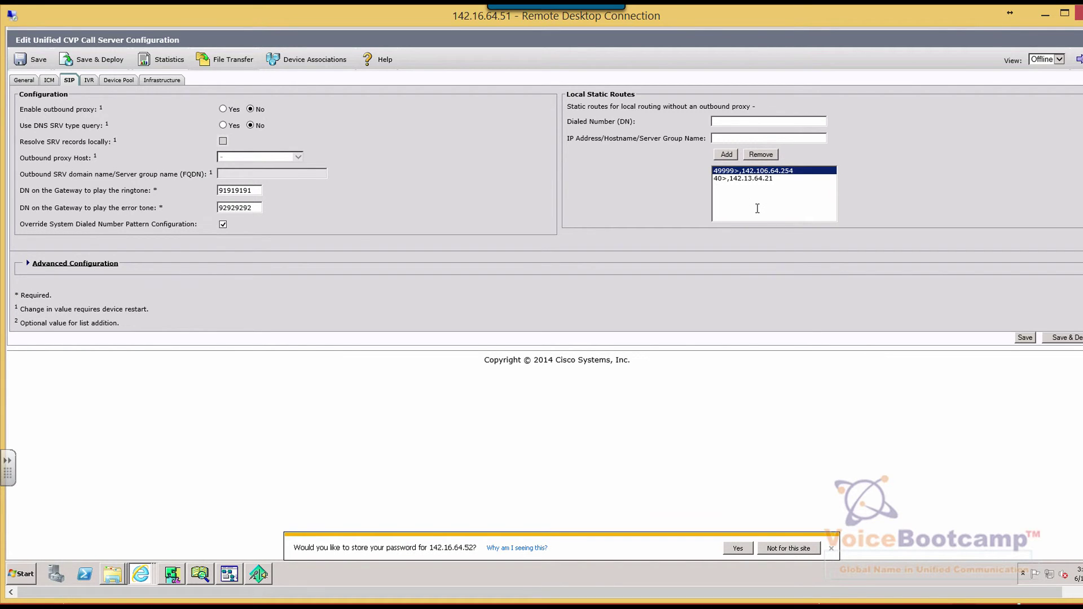
mouse_move(793, 178)
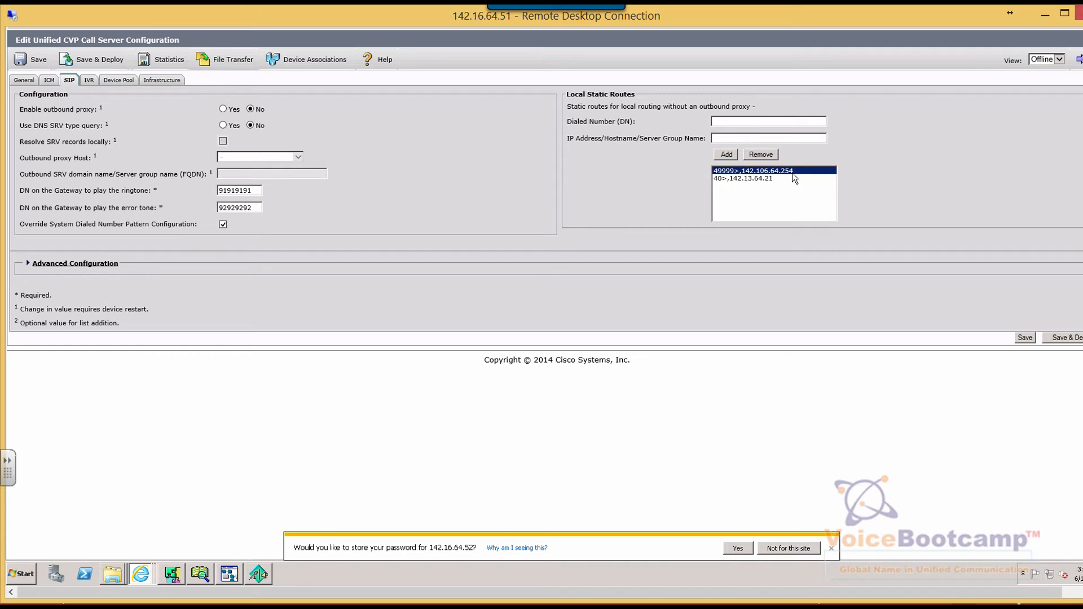
mouse_move(785, 179)
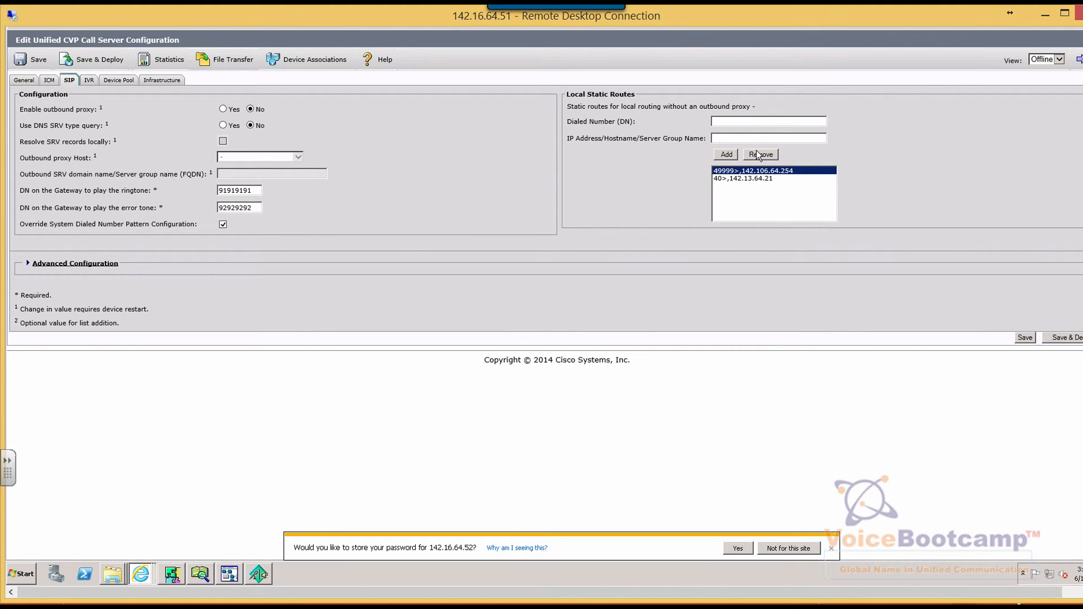
Remove the old routes, add 49999> to 142.13.64.254, and begin dialed number 40>.
click(759, 154)
text(4)
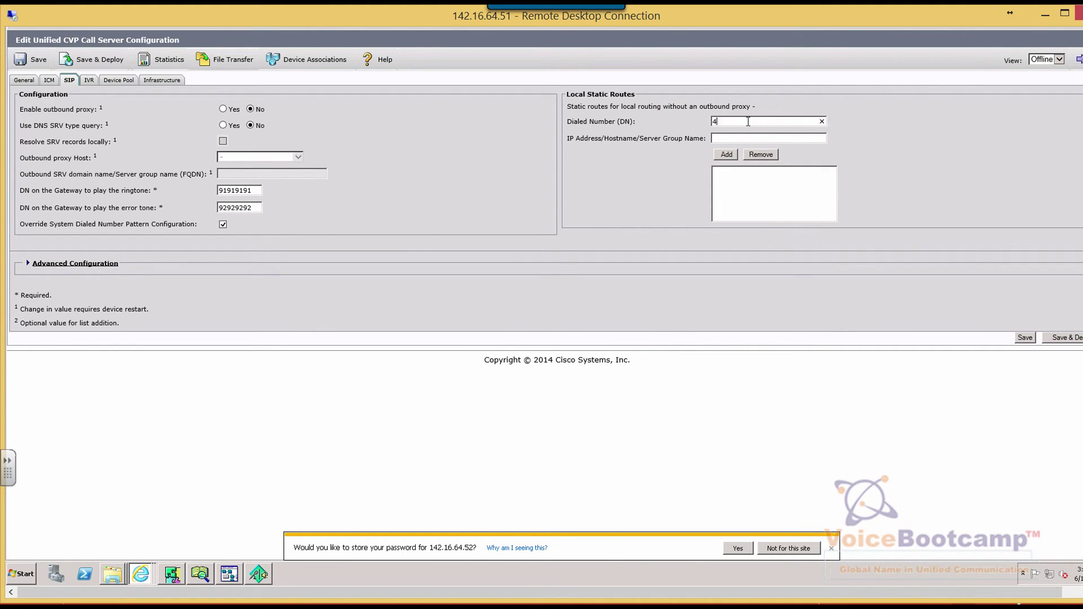
text(9999)
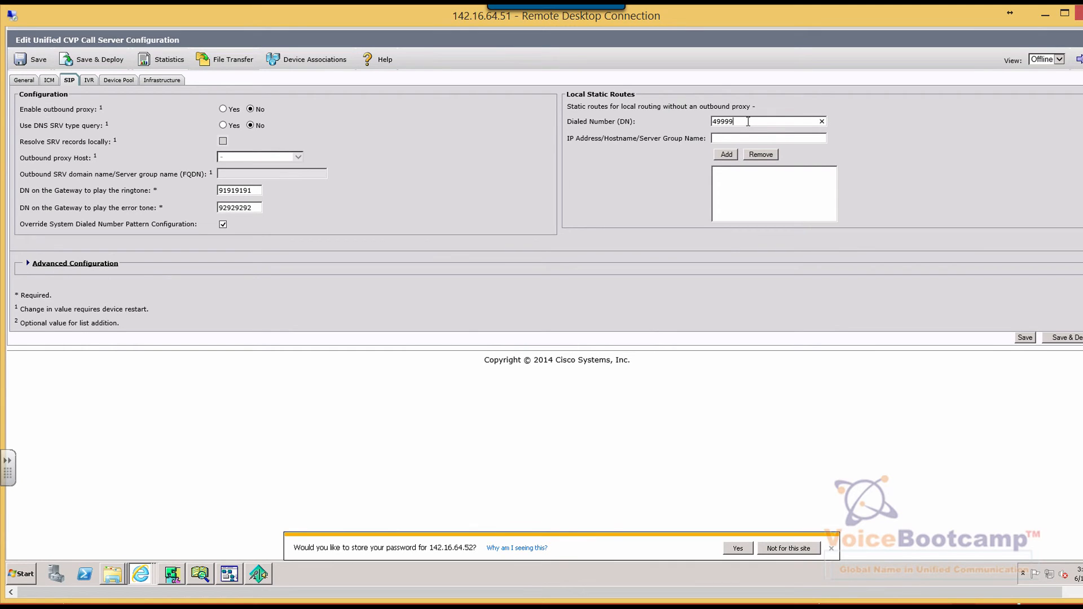
text(>)
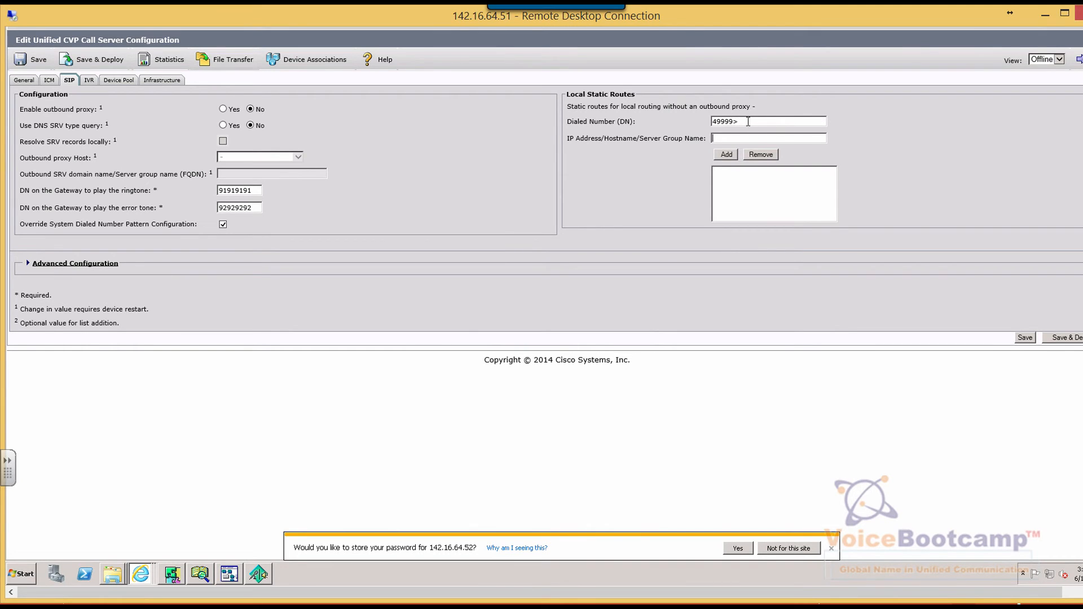
text(142.)
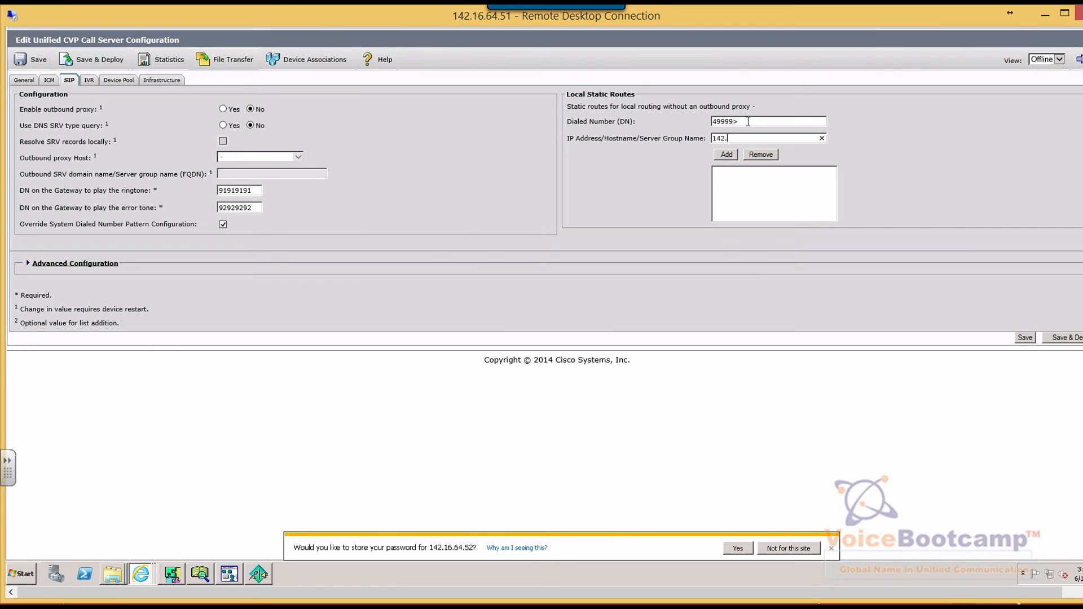
text(13)
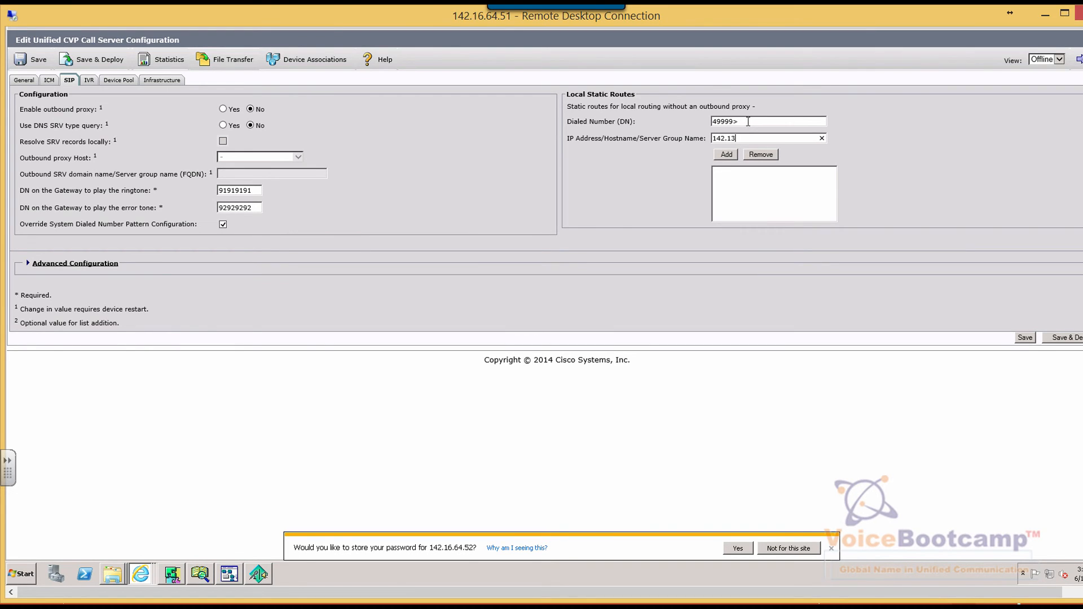
text(.64.)
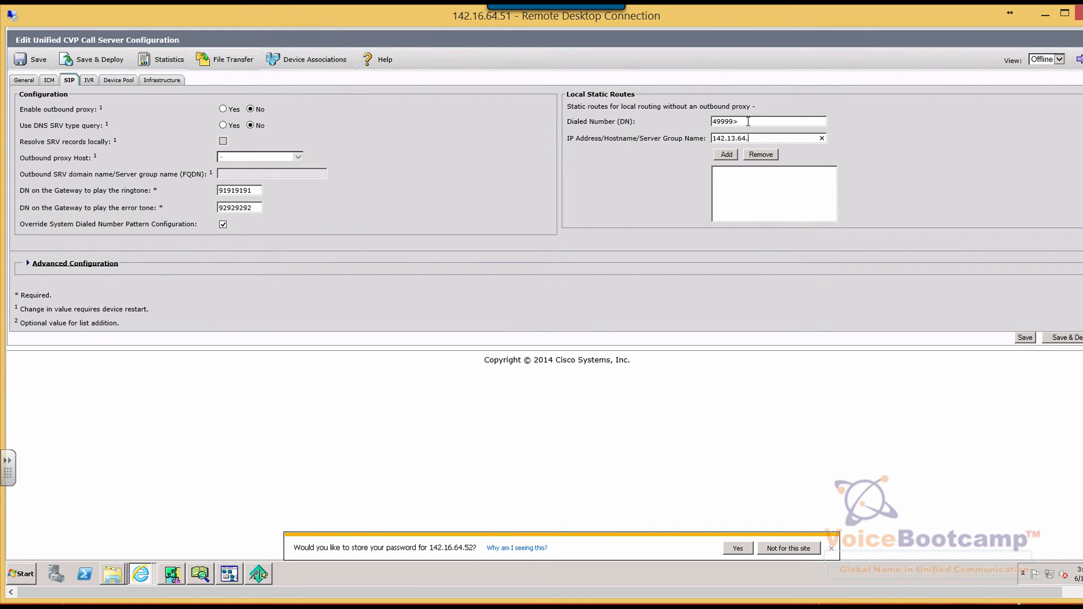
text(254)
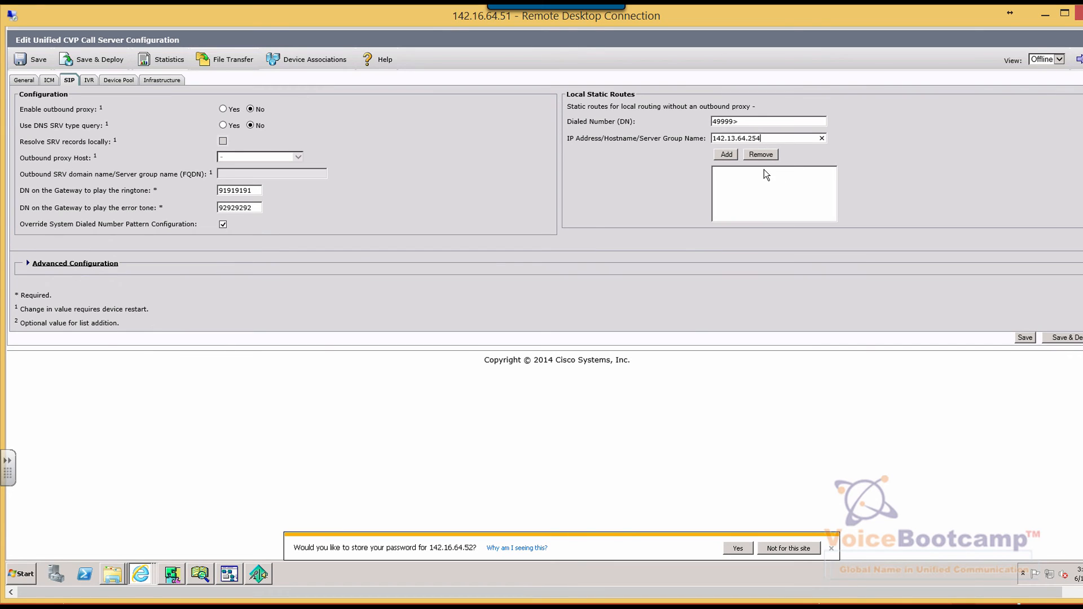
mouse_move(730, 161)
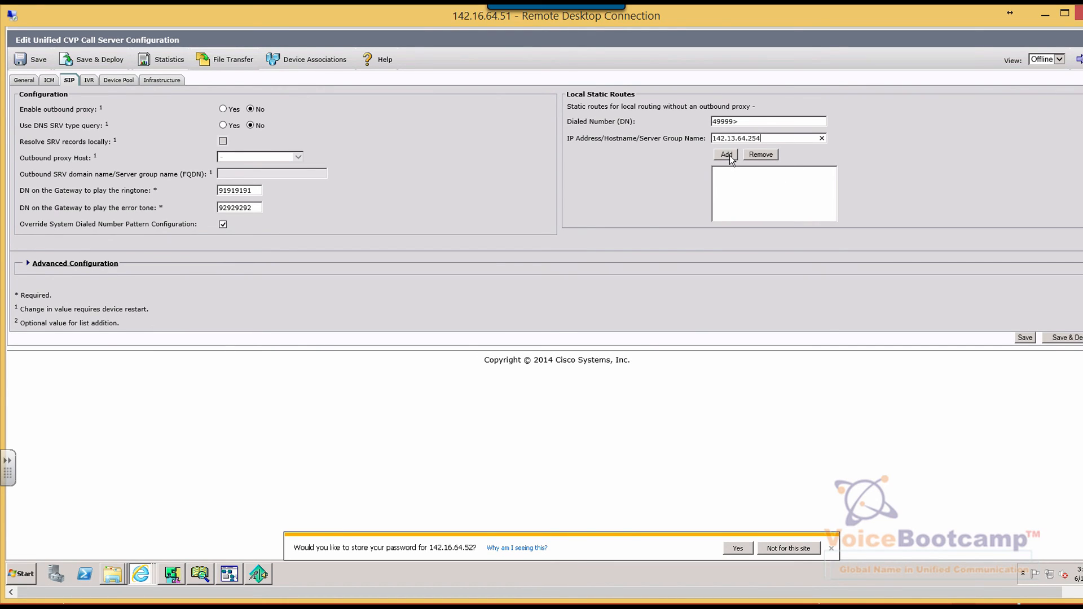
click(724, 154)
text(4)
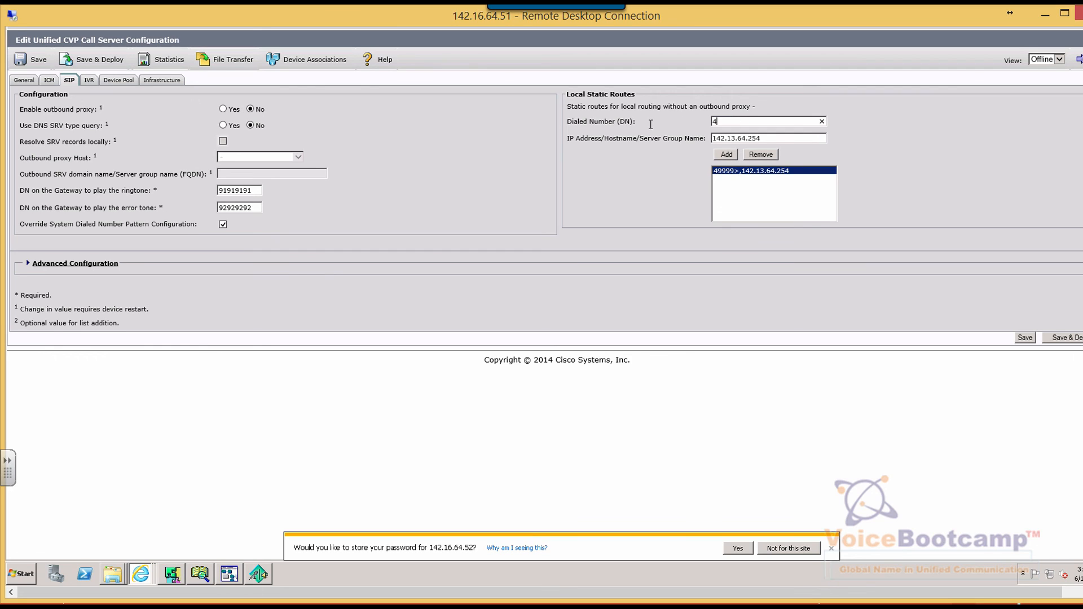
text(0>)
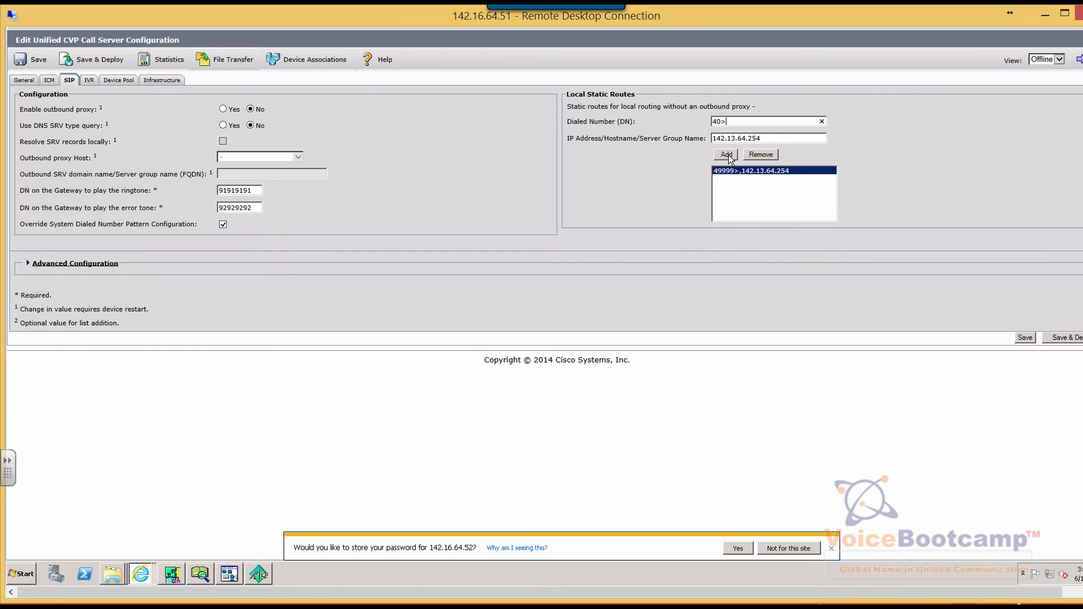